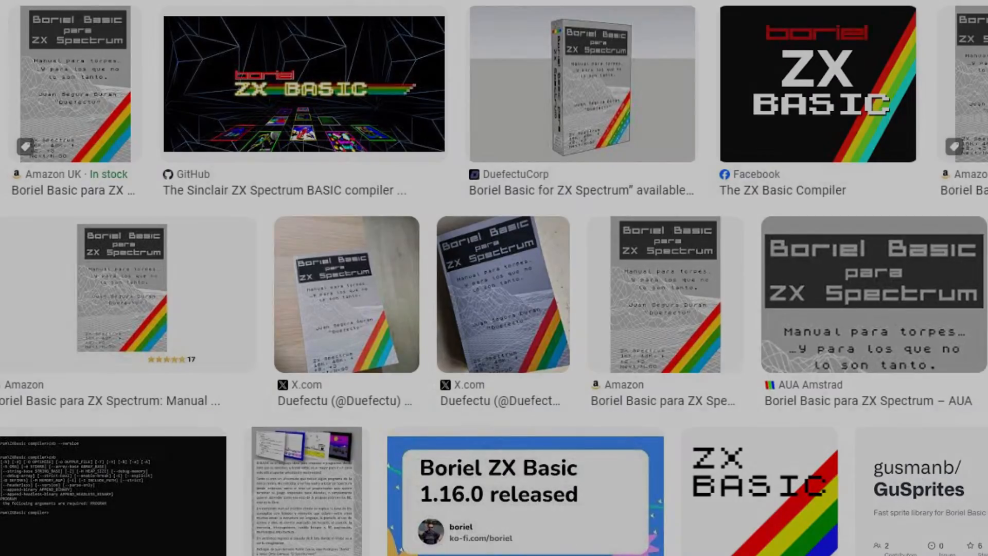
Open the boriel ZX BASIC Compiler article and read it, highlighting a sentence and 'python'.
left_click(816, 85)
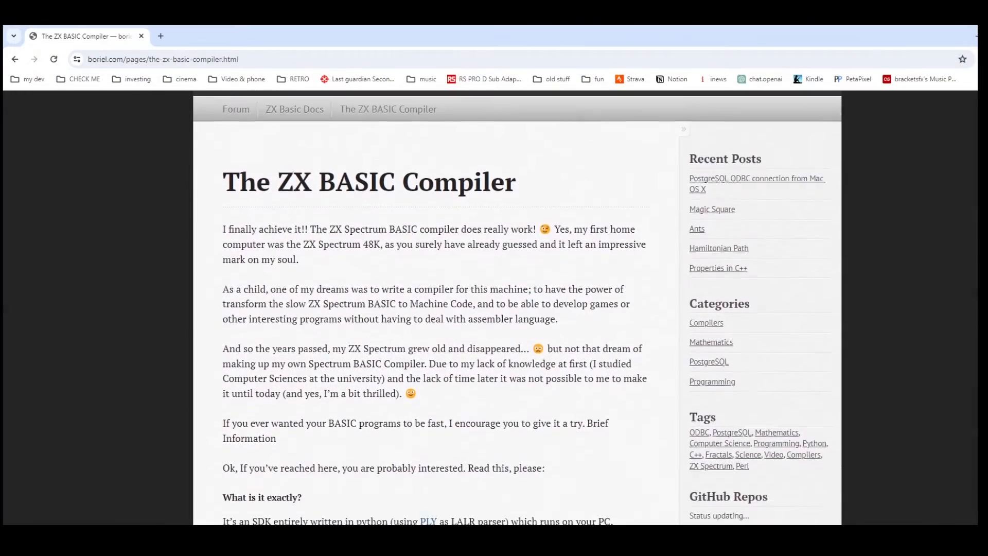
scroll("down", 3)
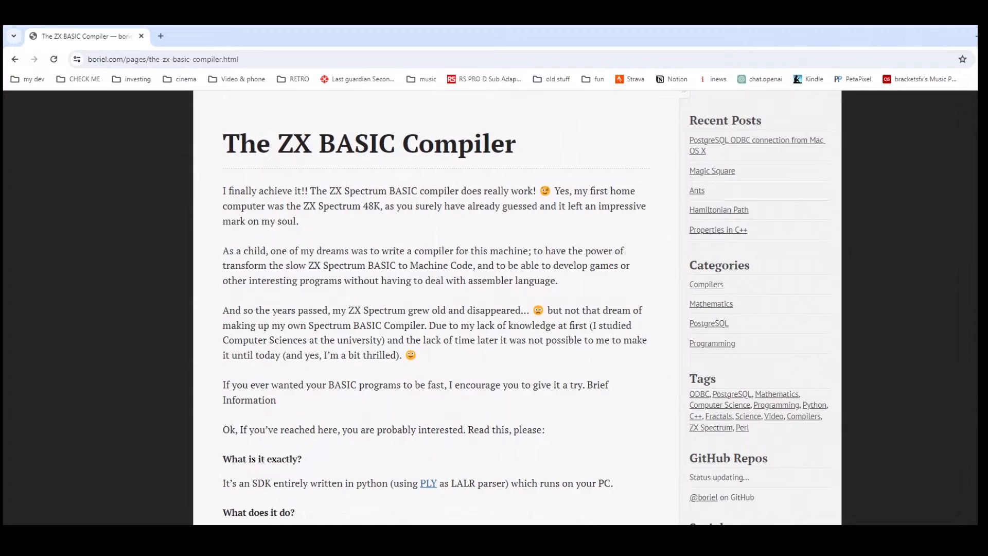
scroll("down", 3)
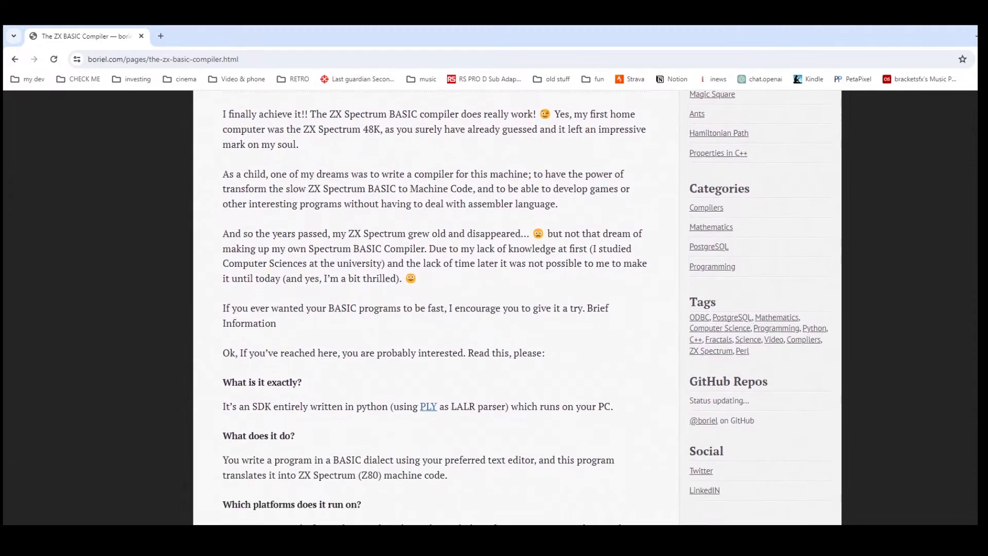
scroll("down", 3)
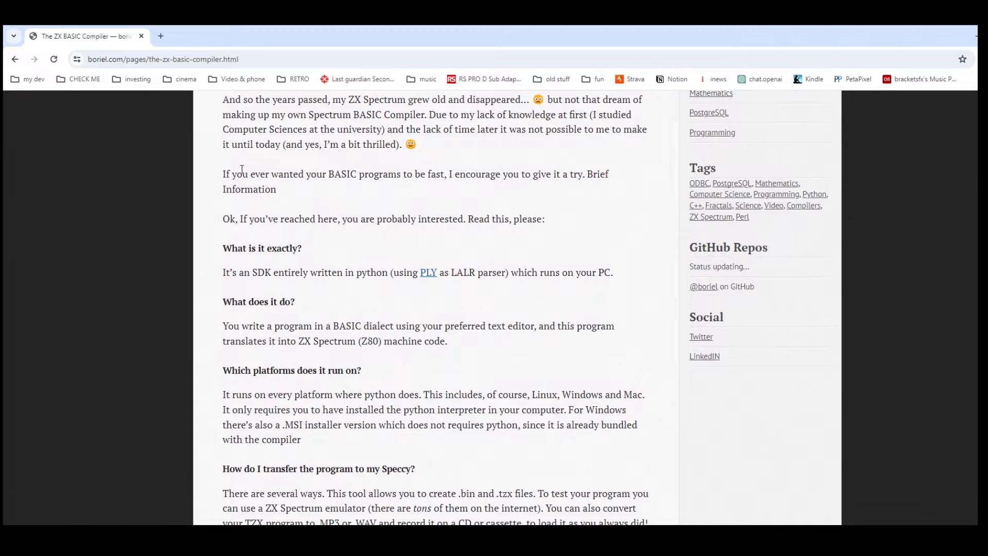
left_click_drag(223, 173, 583, 174)
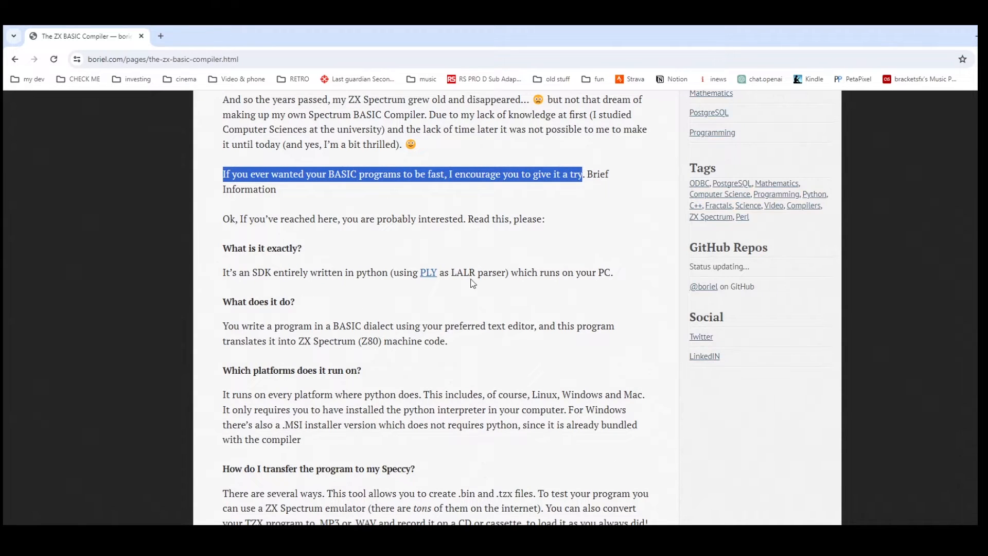
double_click(365, 273)
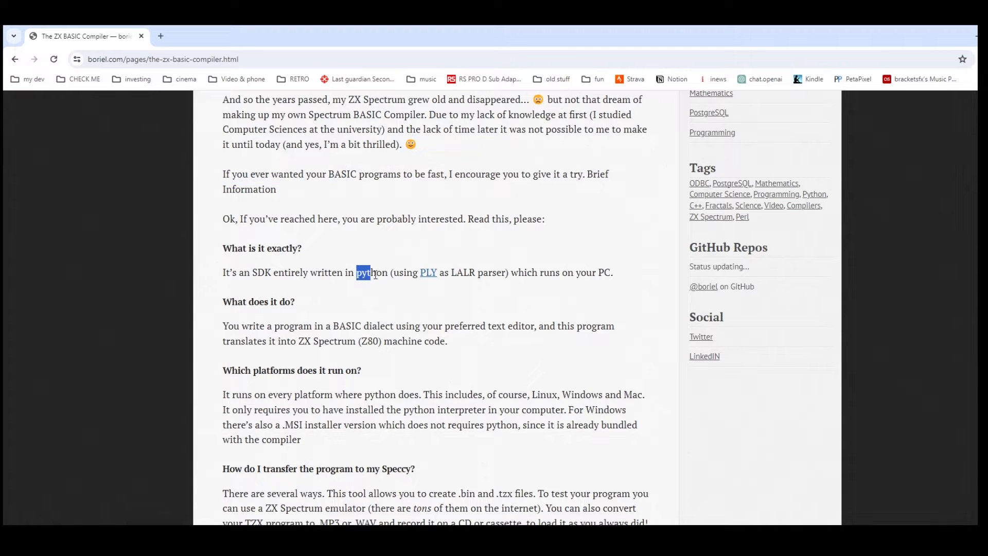
Scroll to 'Where can I find out more?' and follow the English Wiki link.
scroll("down", 3)
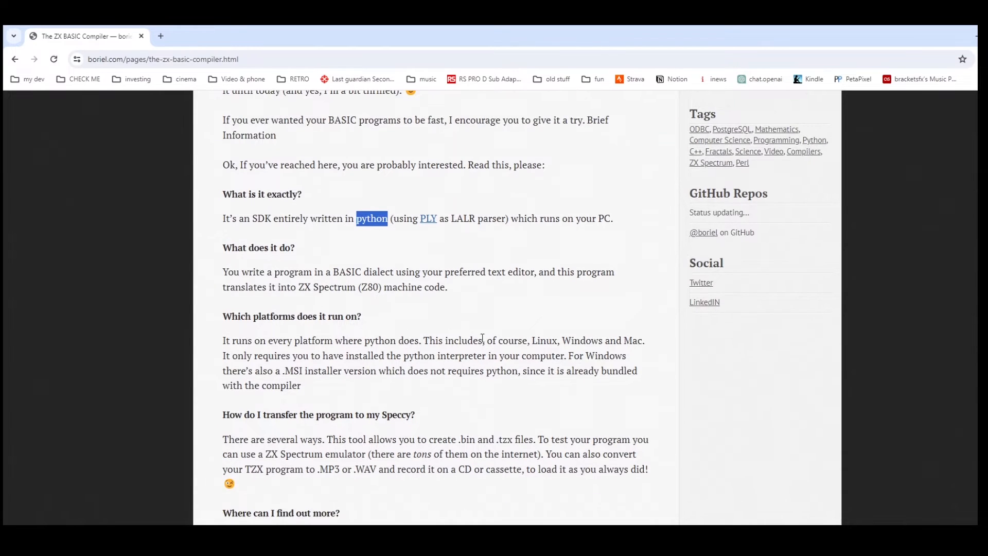
scroll("down", 3)
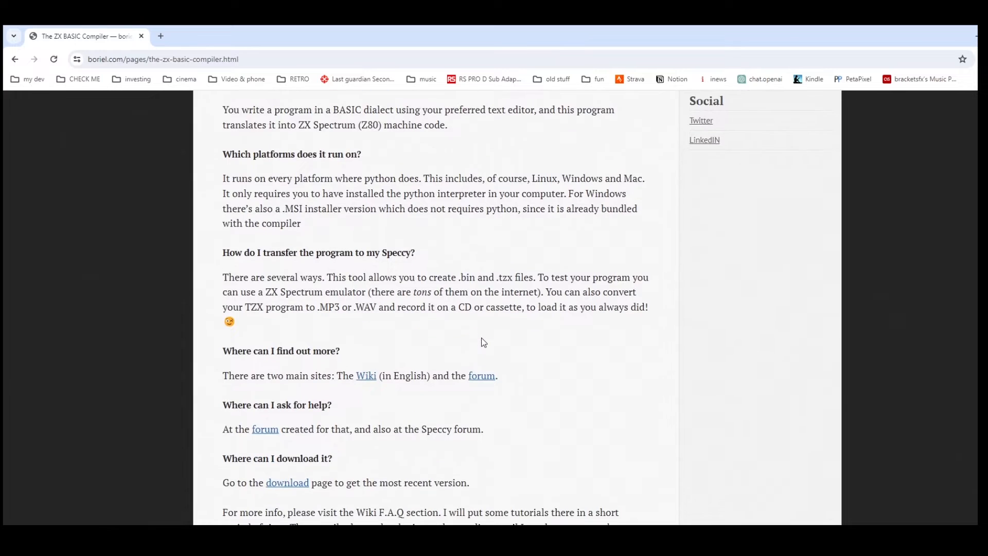
scroll("down", 3)
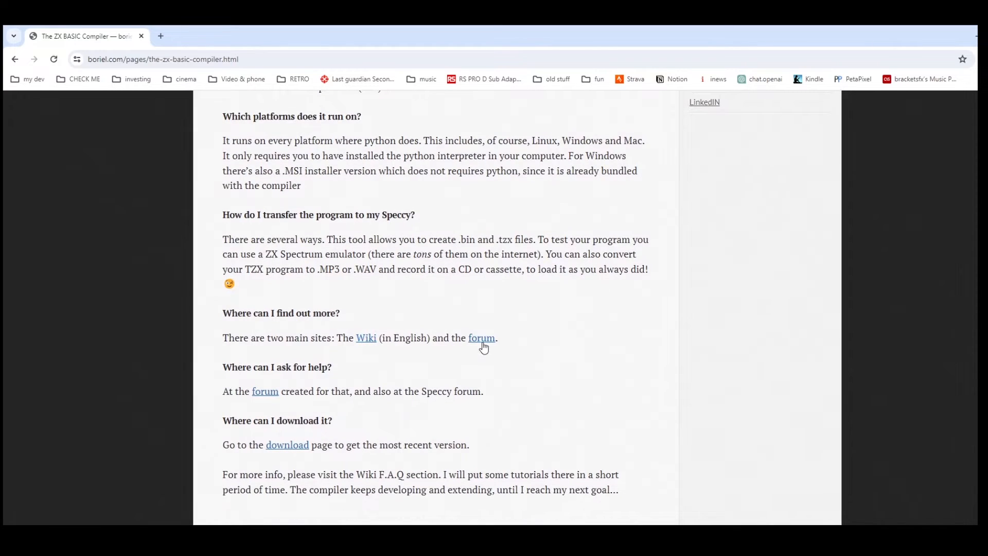
left_click(366, 338)
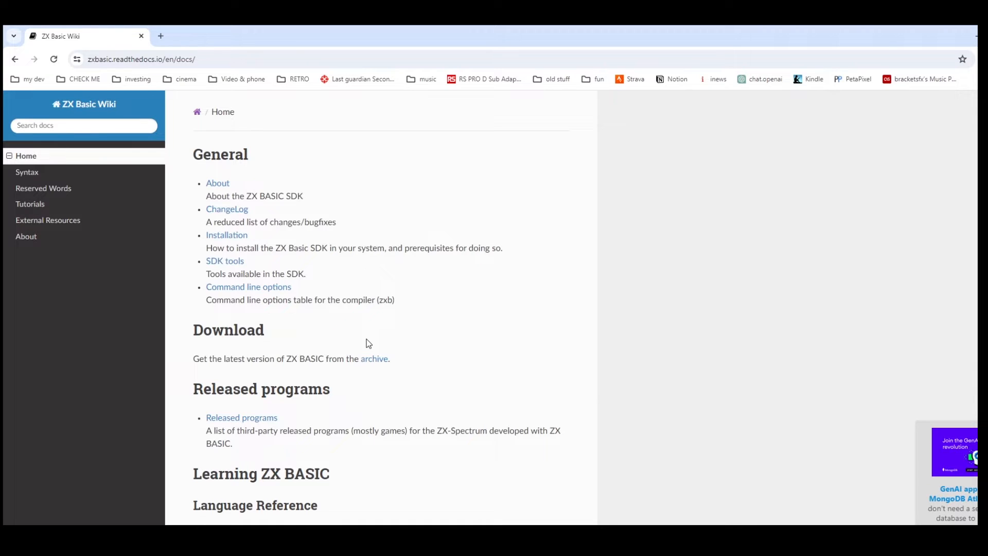
mouse_move(653, 292)
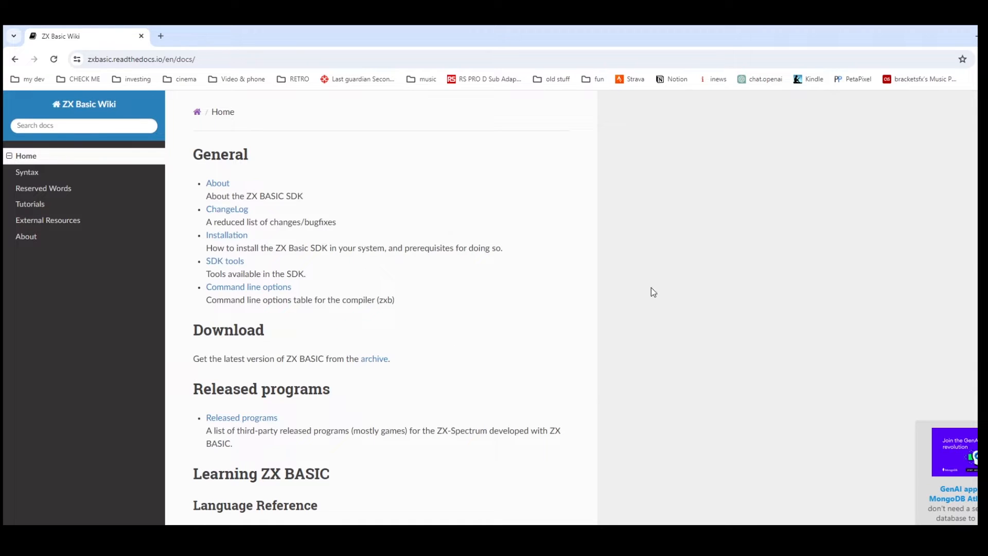
Scroll the Wiki home page, return to the compiler article, and follow its forum link.
scroll("down", 3)
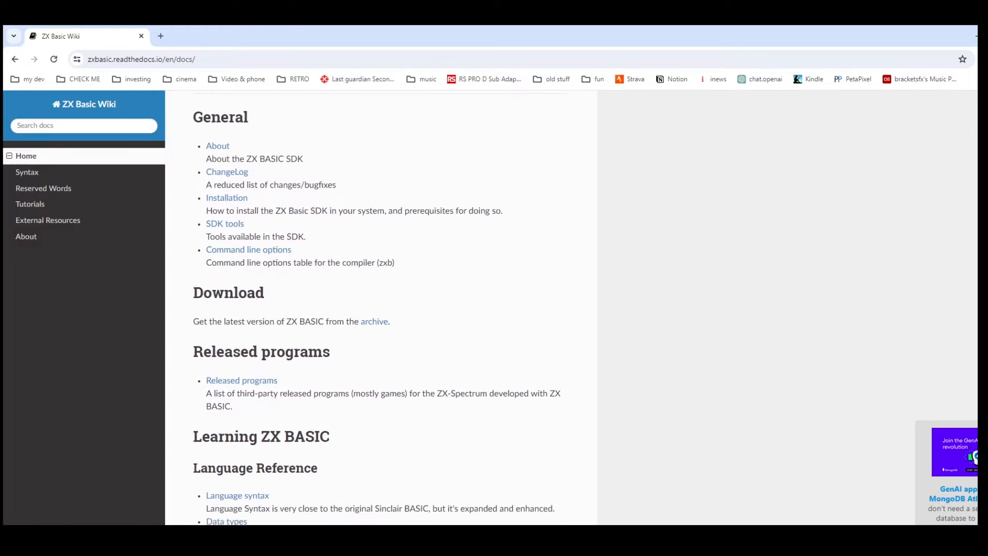
scroll("down", 3)
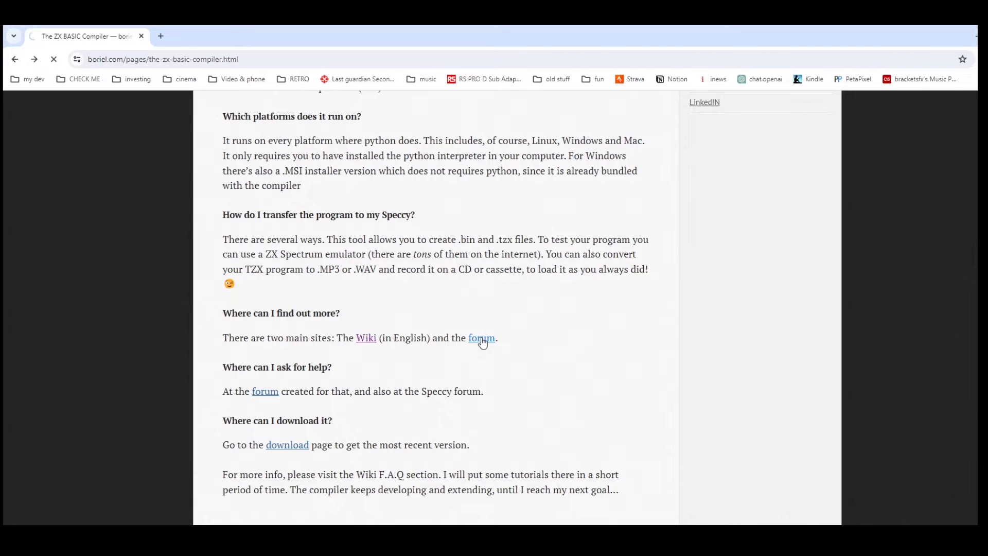
left_click(480, 337)
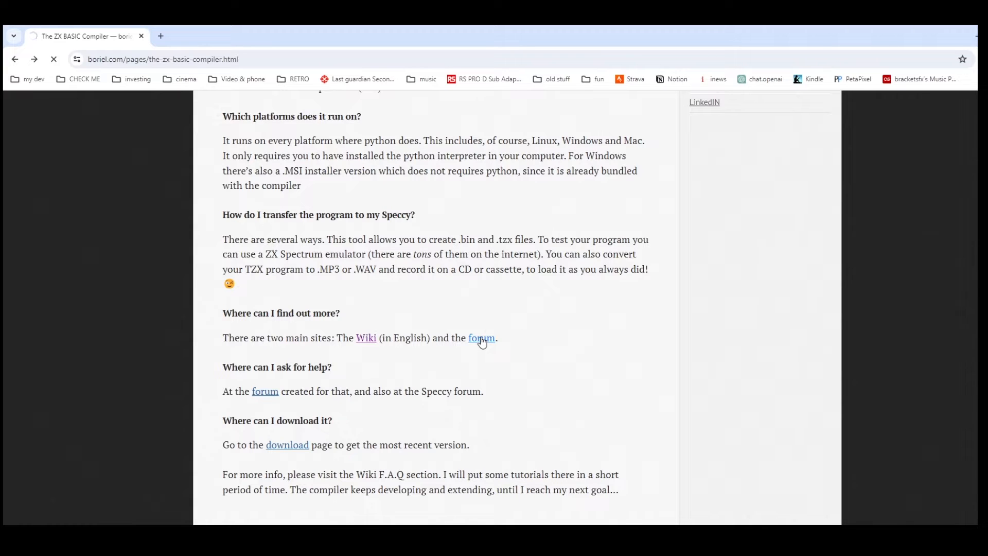
left_click(480, 337)
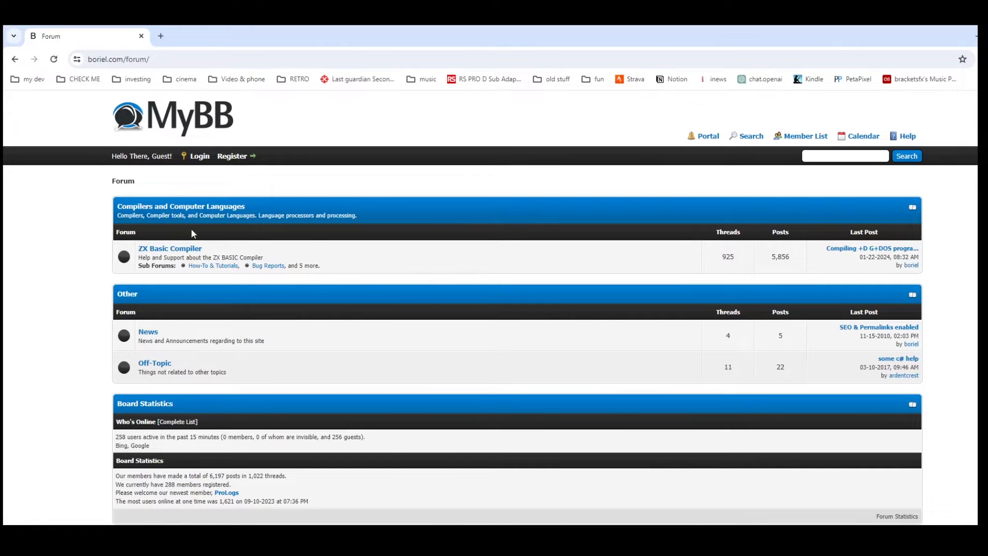
Leave the forum index for the compiler article and follow its download link.
left_click(169, 247)
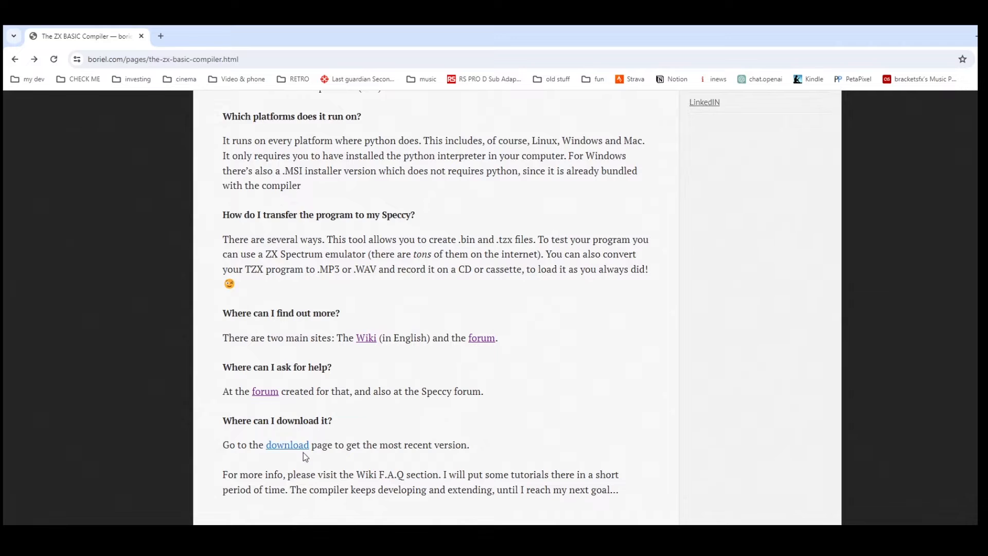
left_click(287, 444)
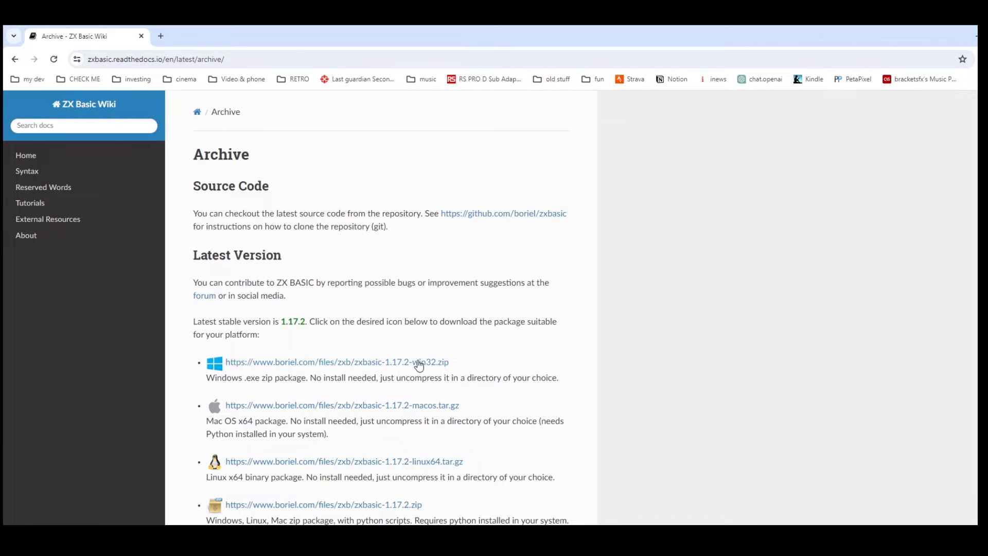
Go to the wiki's Installation page via Home, read the instructions and highlight zxbc.
left_click(26, 155)
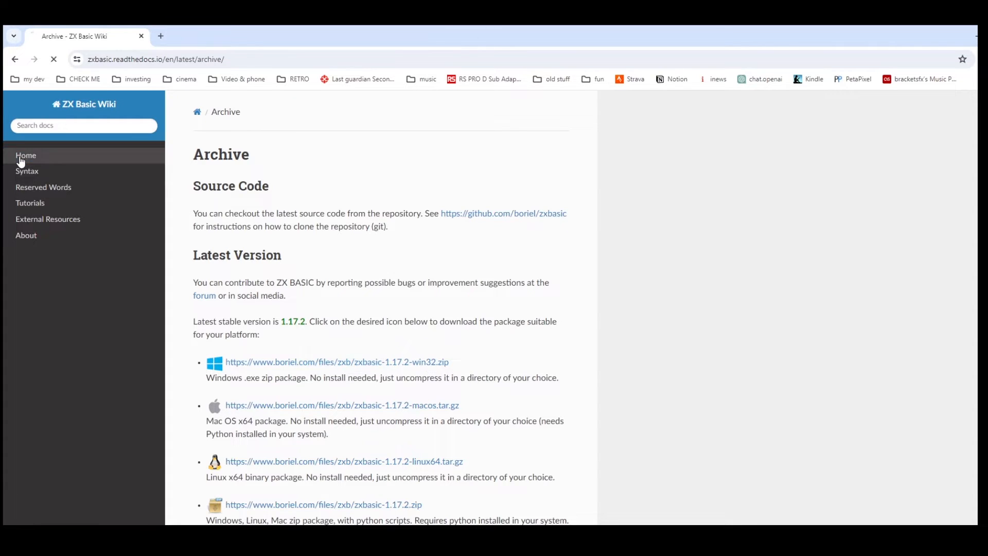
left_click(26, 155)
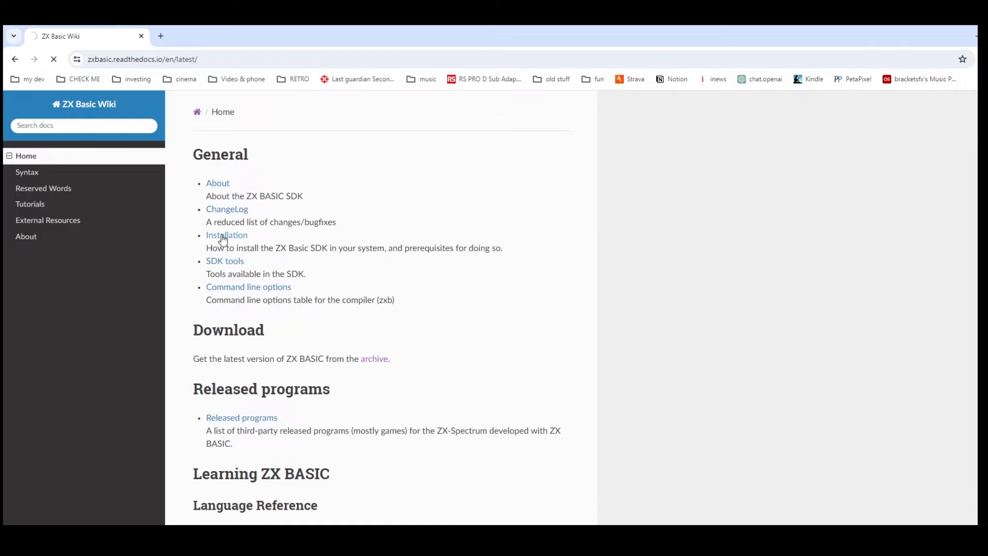
left_click(227, 234)
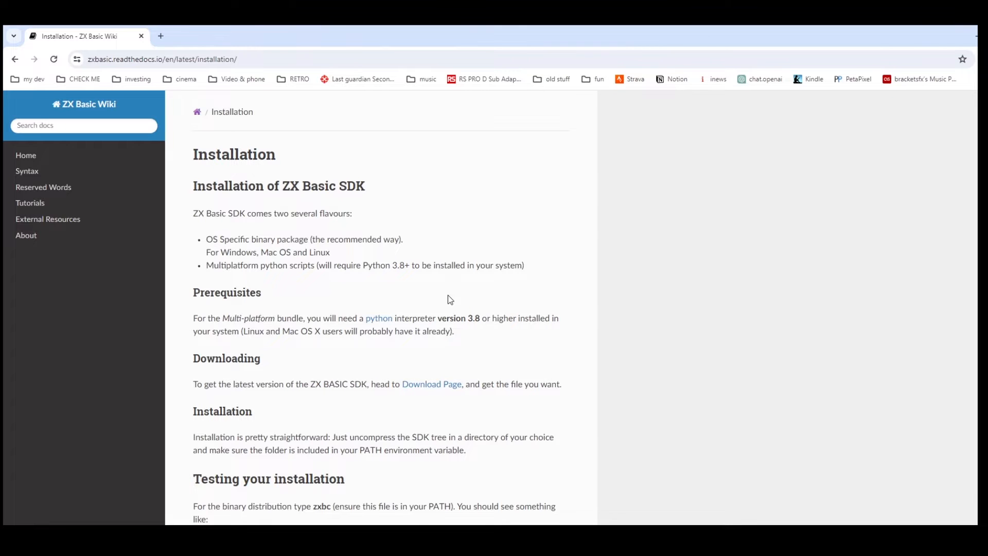
scroll("down", 3)
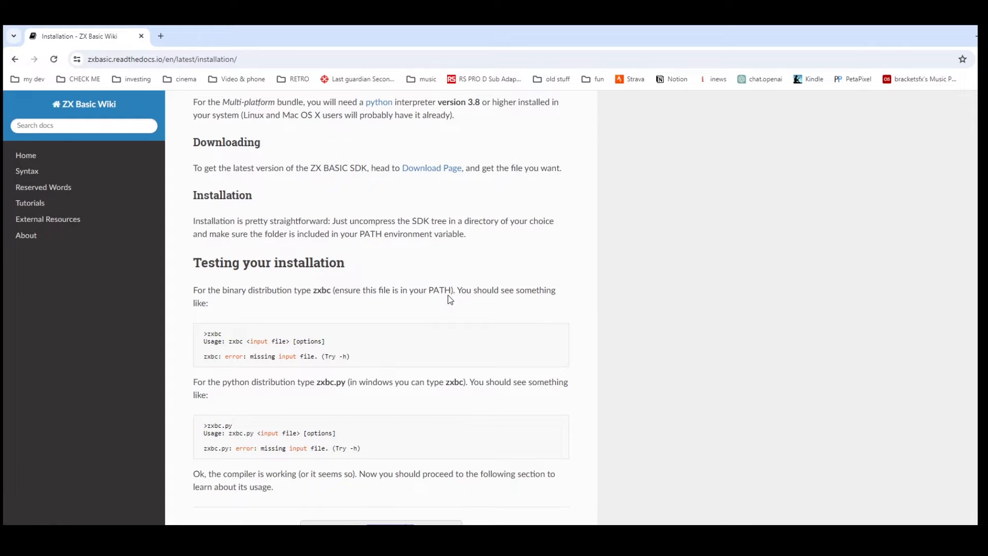
scroll("down", 3)
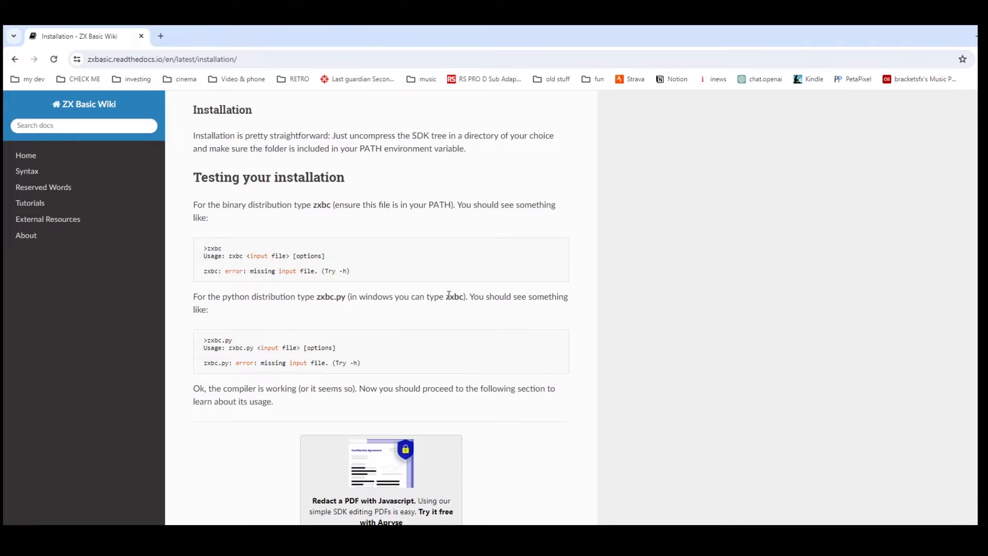
double_click(211, 256)
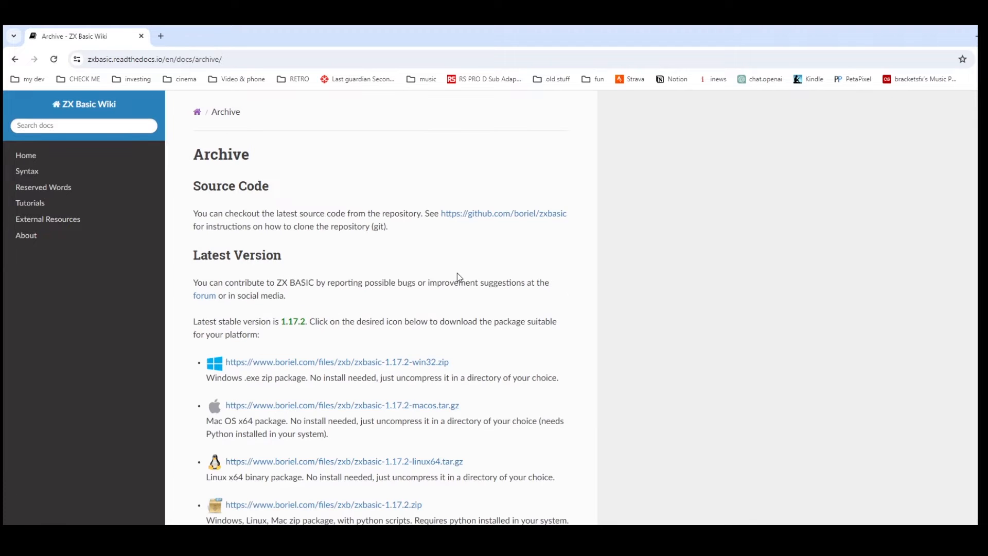
Open boriel/zxbasic on GitHub in a new tab, read the README, then return to Archive.
right_click(503, 213)
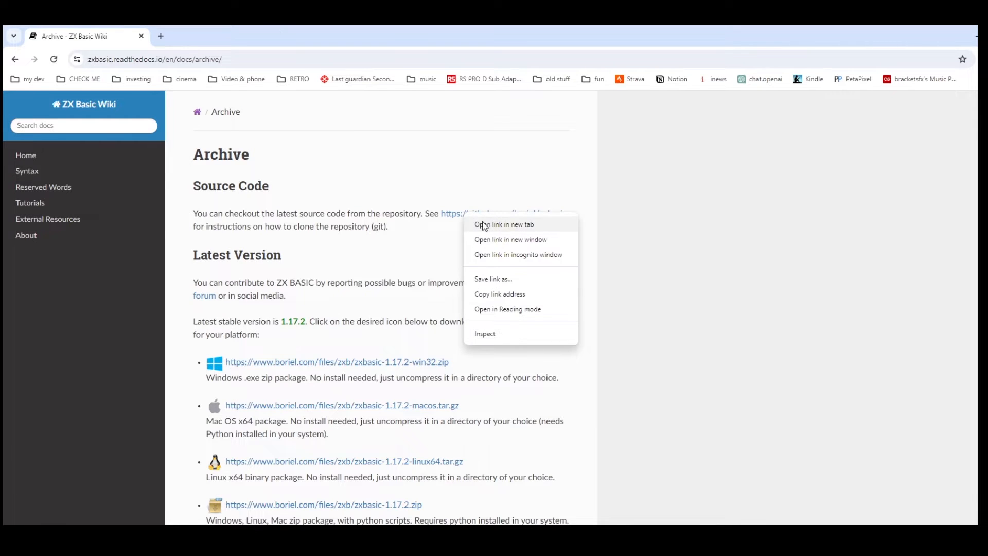
left_click(504, 224)
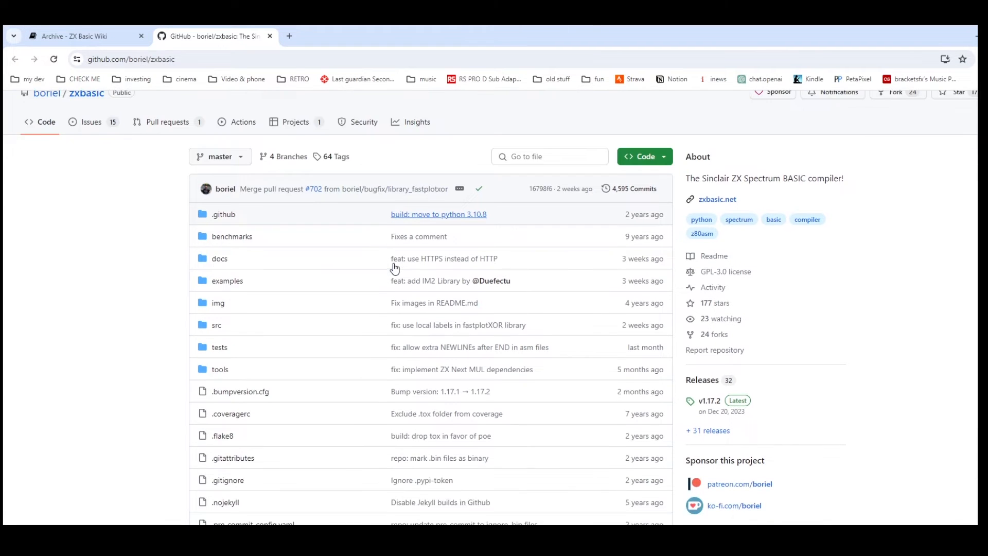
scroll("down", 3)
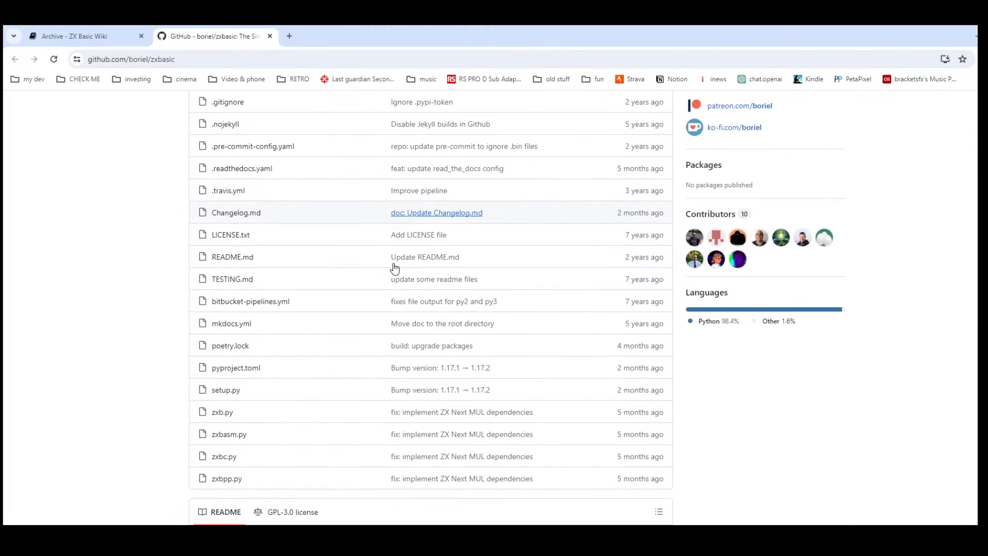
scroll("down", 3)
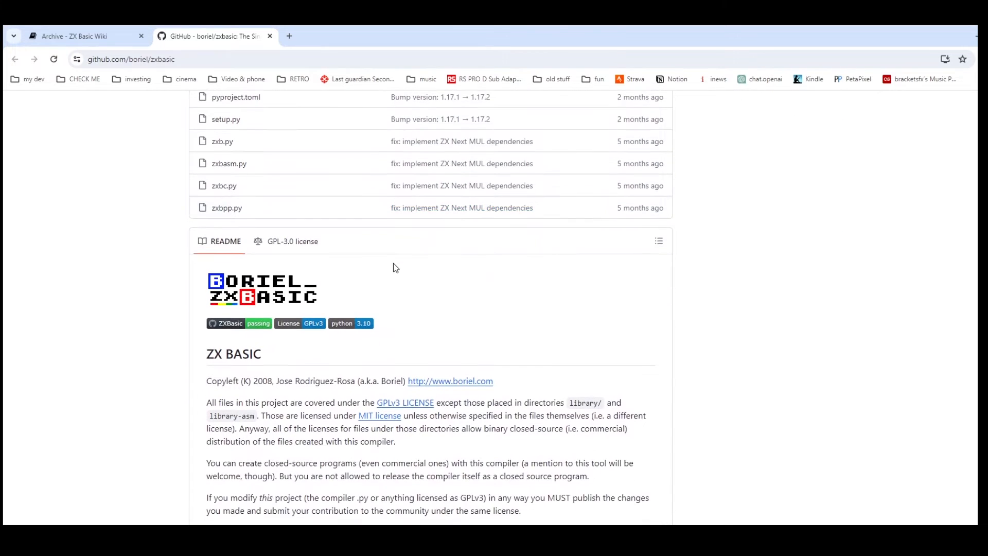
scroll("down", 3)
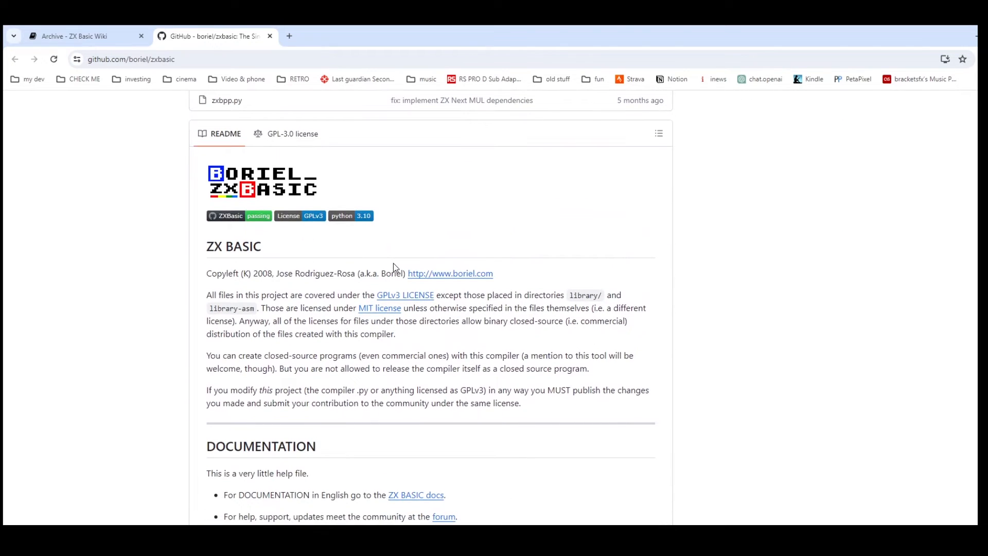
scroll("down", 3)
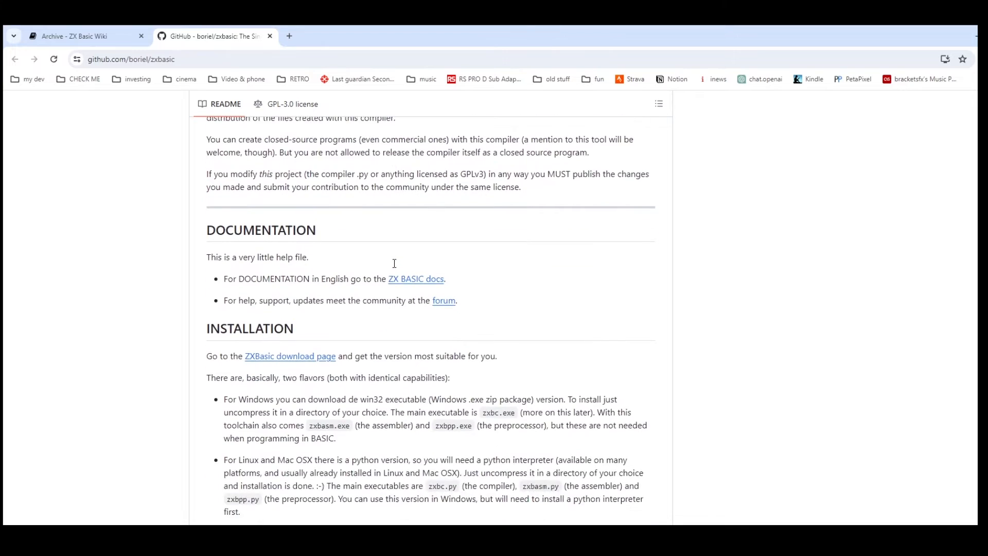
scroll("down", 3)
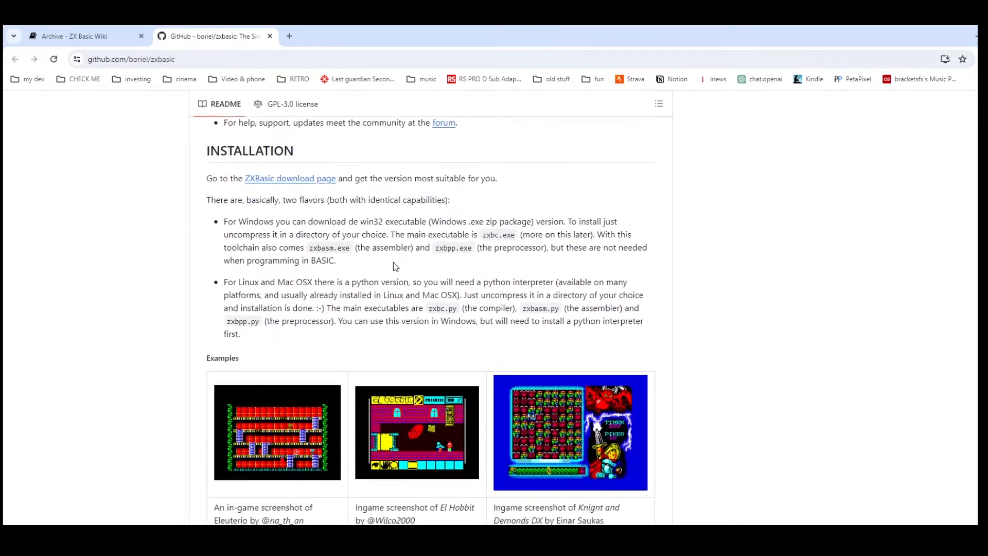
scroll("down", 3)
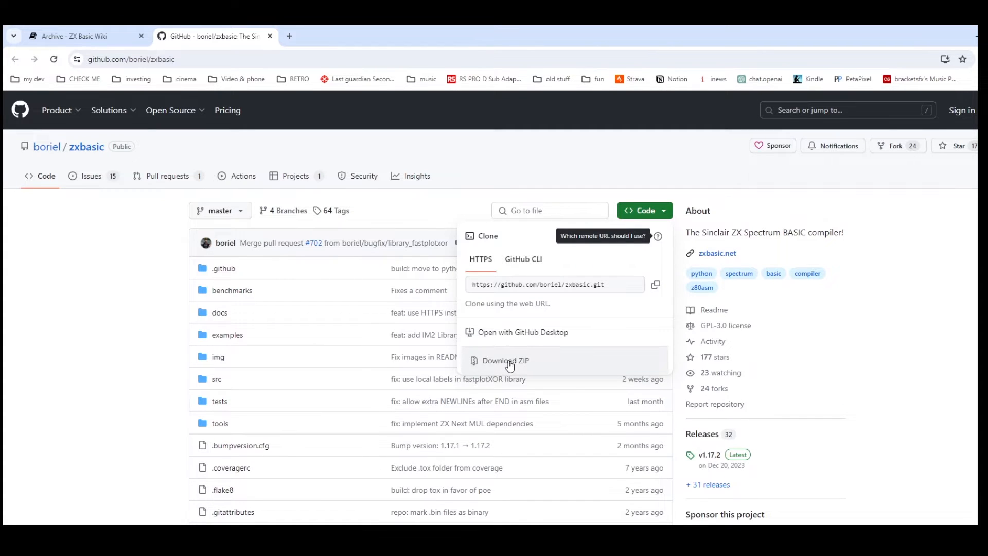
left_click(85, 36)
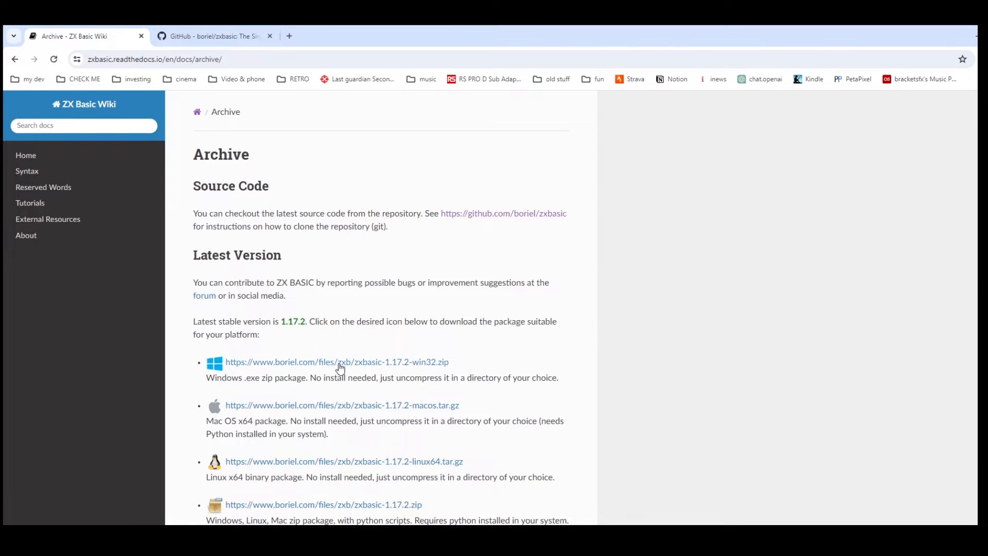
Download the zxbasic 1.17.2 win32 zip, open its zxbasic folder, and select README.md.
left_click(336, 362)
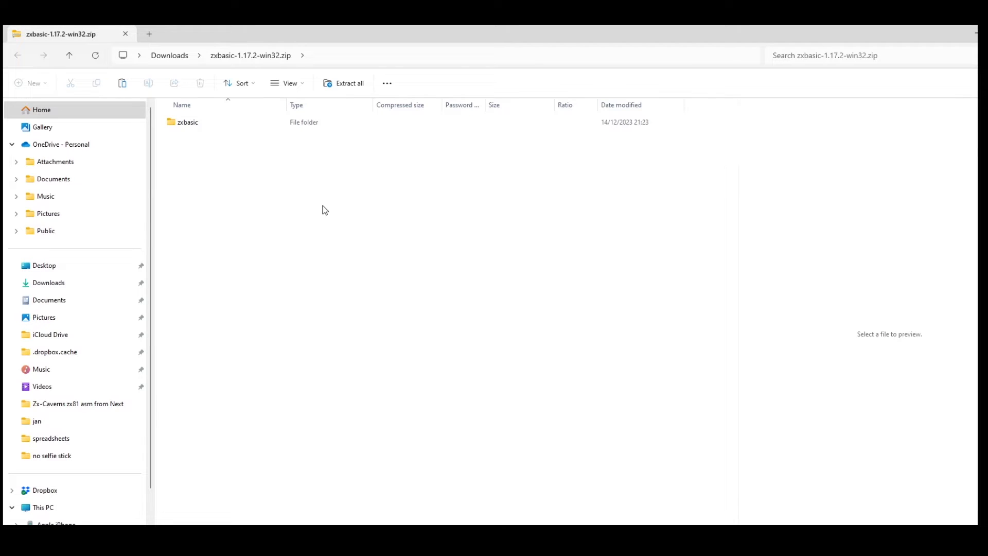
double_click(187, 121)
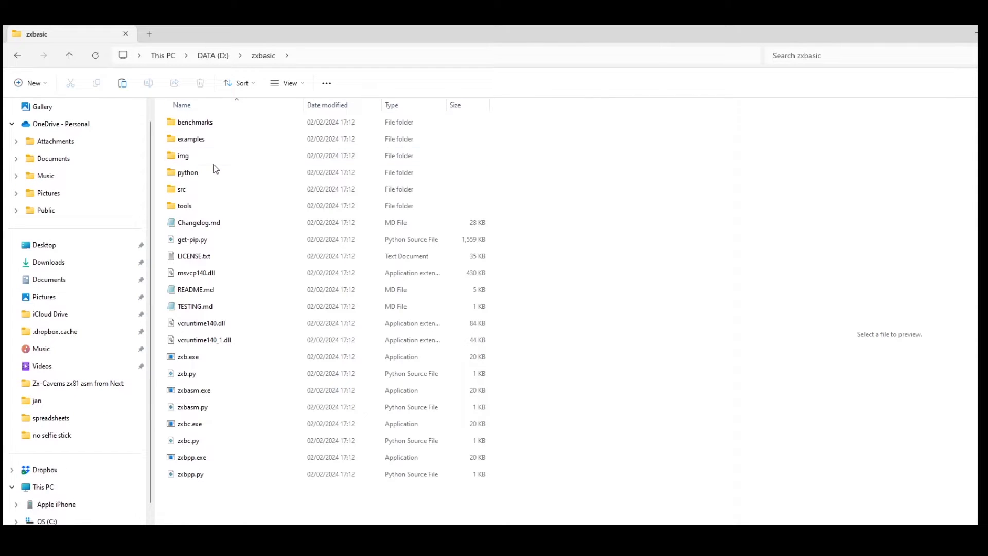
left_click(195, 289)
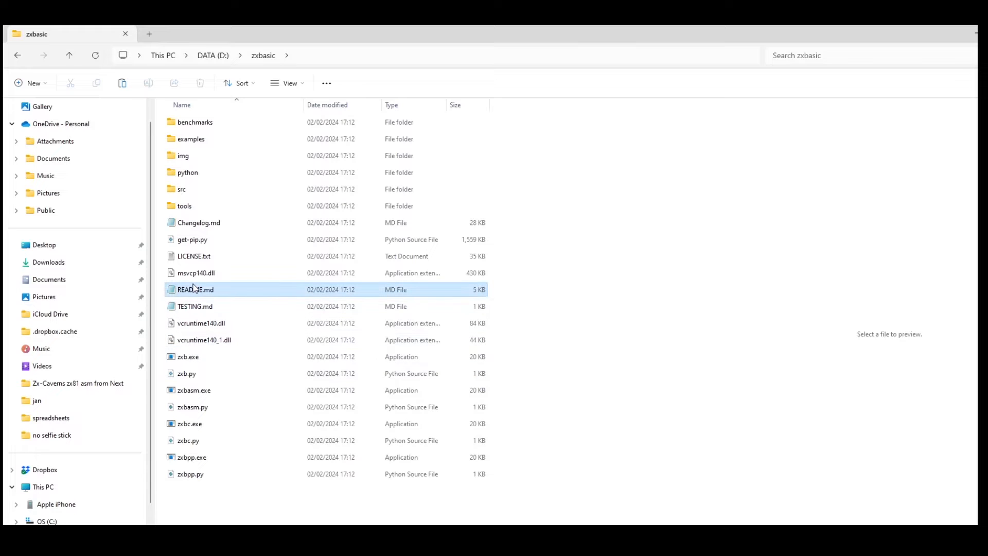
Open README.md in Notepad and scroll down to the QUICK START section.
double_click(195, 289)
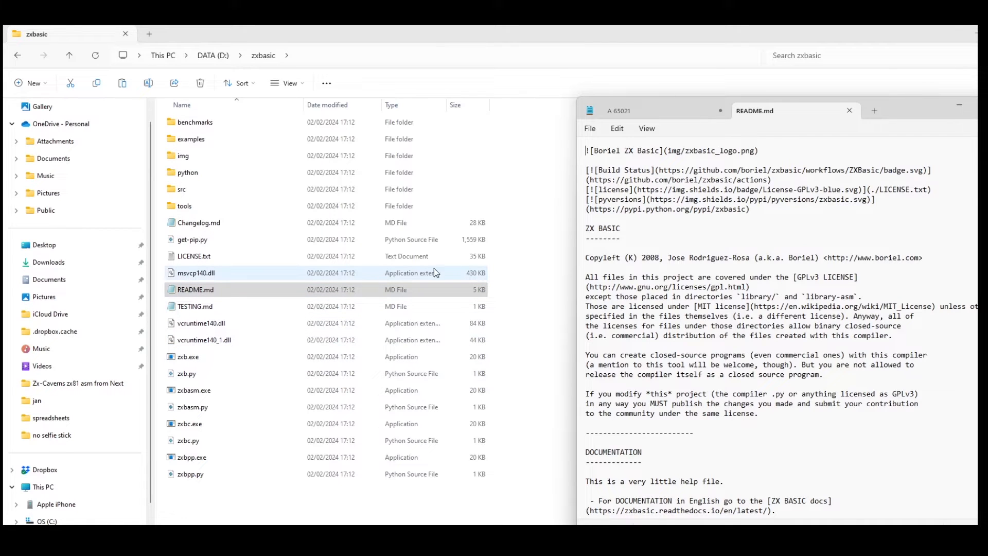
left_click(693, 258)
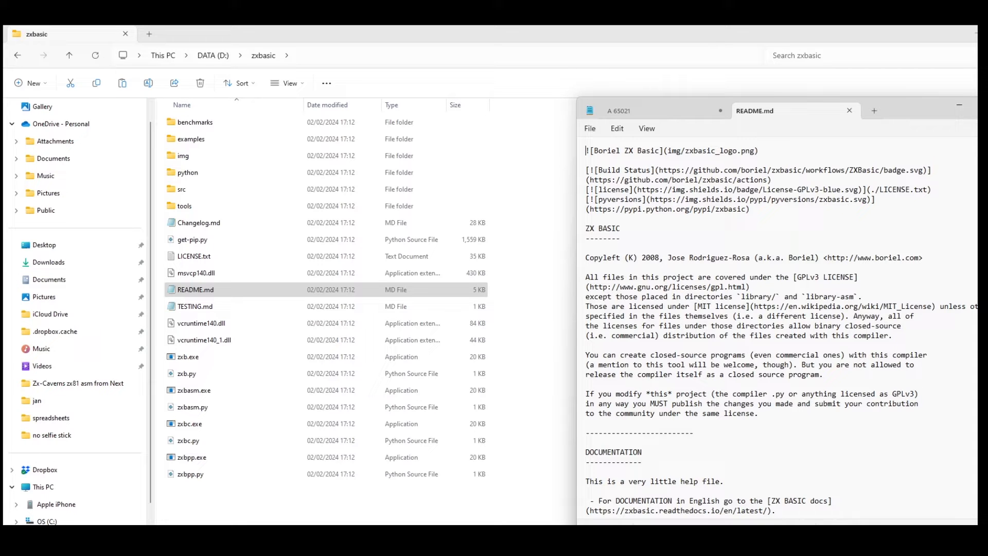
scroll("down", 3)
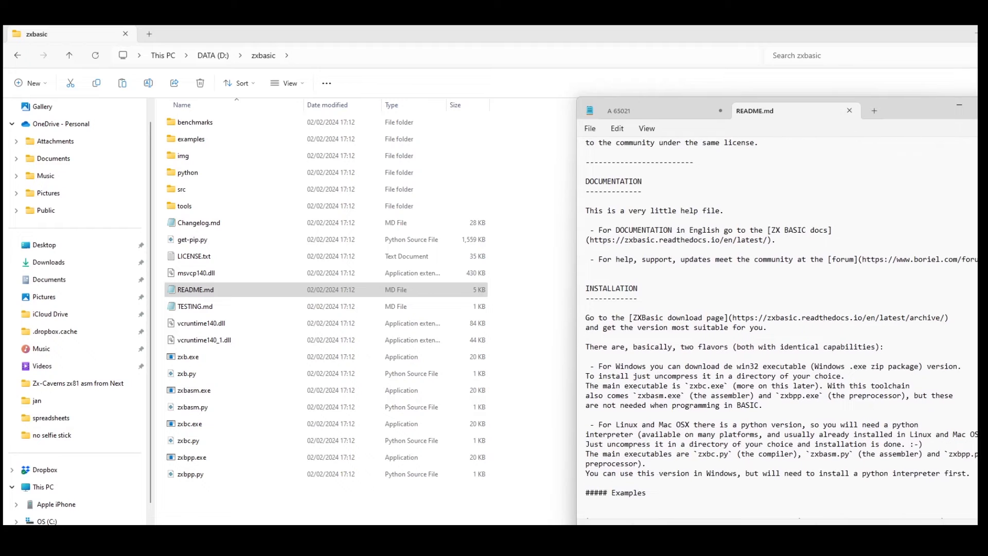
scroll("down", 3)
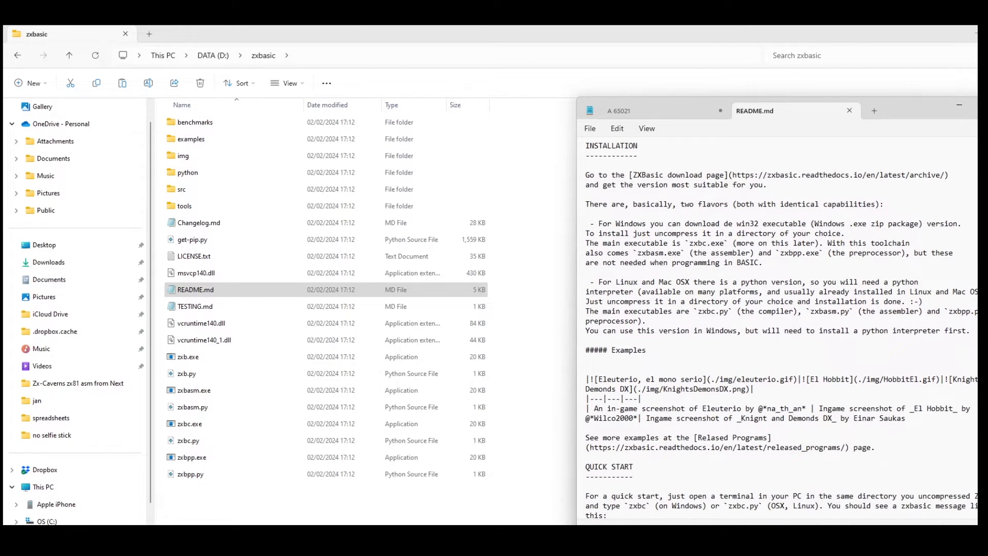
scroll("down", 3)
type("cm")
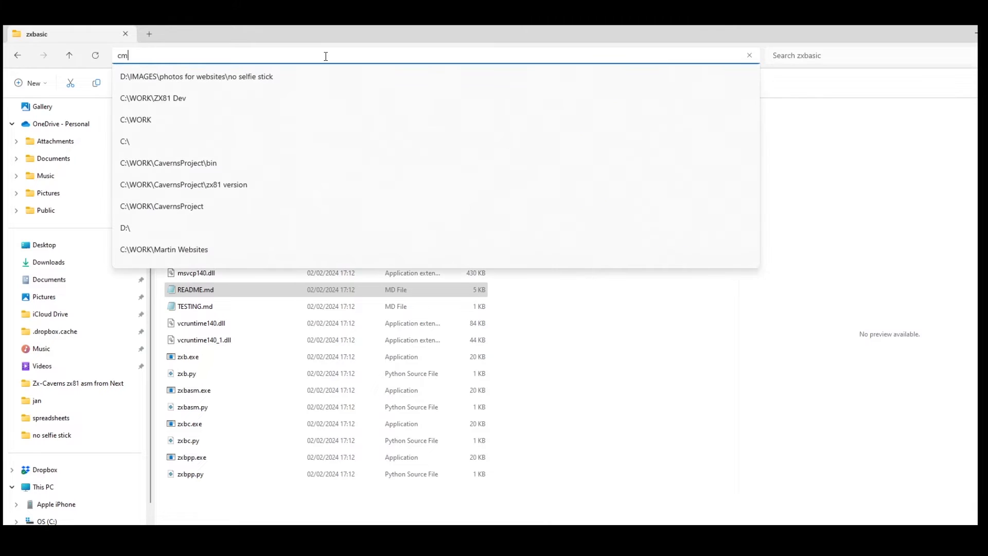
Open a console in D:\zxbasic, run zxbc to show its usage, and move the window left.
key("enter")
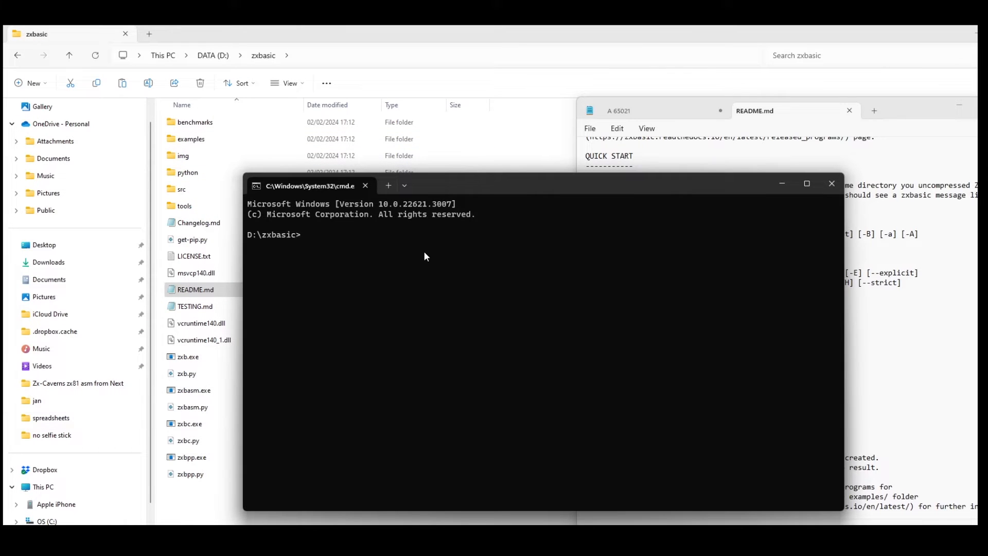
type("zxbc")
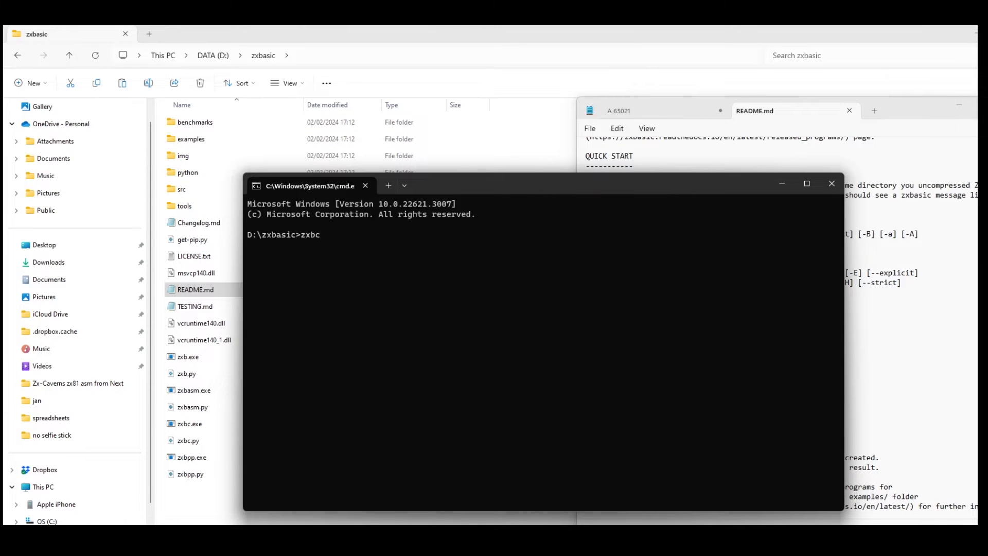
left_click_drag(309, 186, 591, 229)
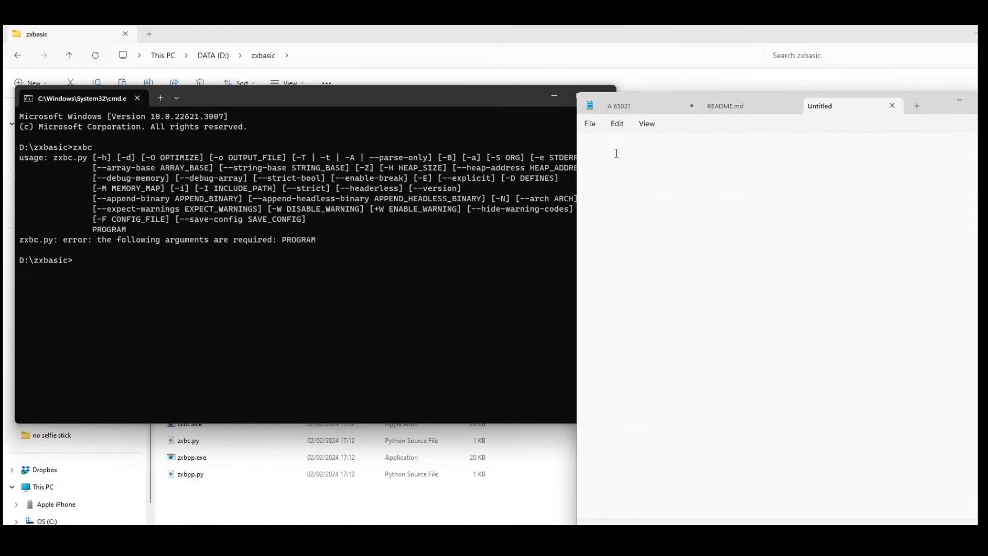
Type a program in a blank Notepad tab and save it in D:\zxbasic as hello.bas.
left_click(725, 105)
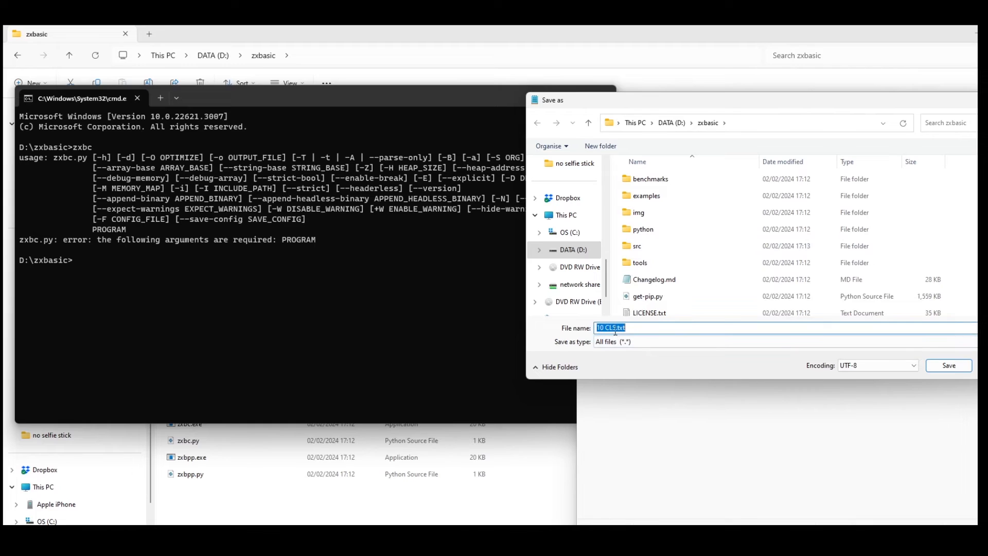
type("hel.txt")
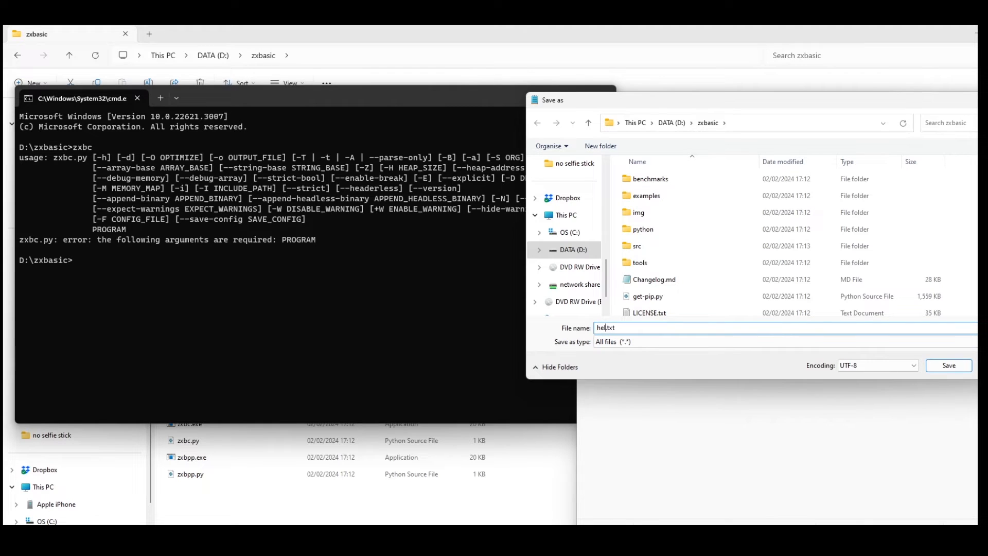
type("lo")
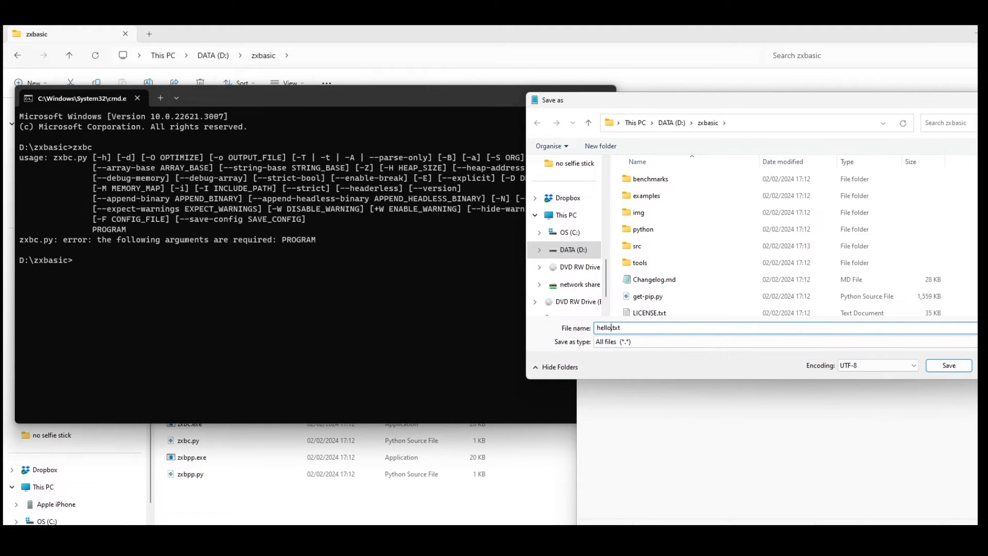
key("BackSpace")
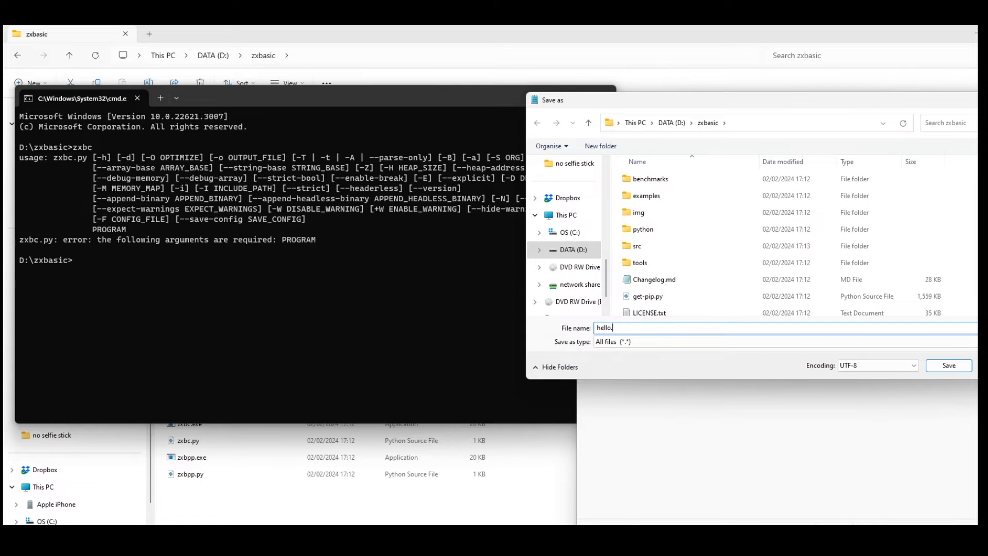
type("bas")
left_click(270, 260)
type("zxbc \"hllow")
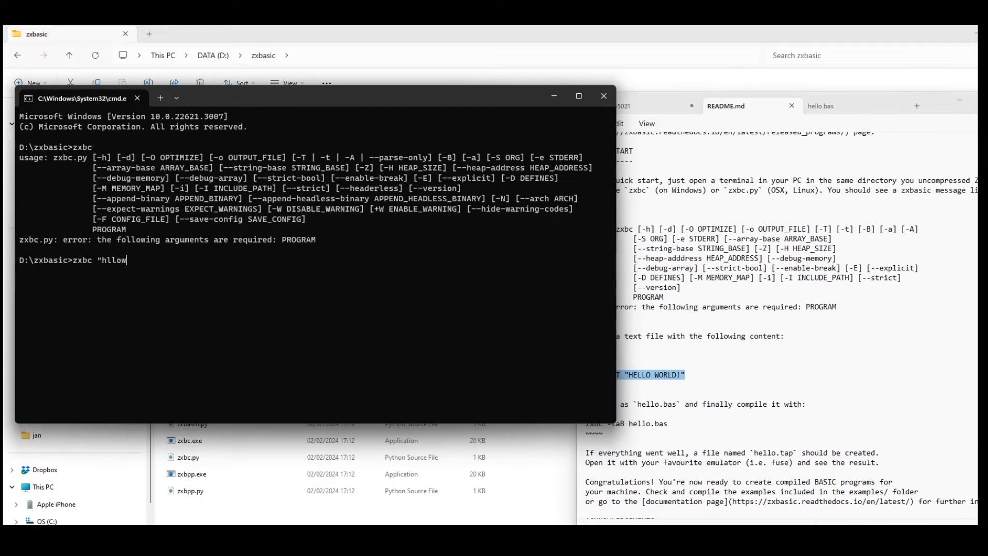
Run zxbc hello.bas, then list the folder with dir to confirm hello.bin exists.
type(".ba")
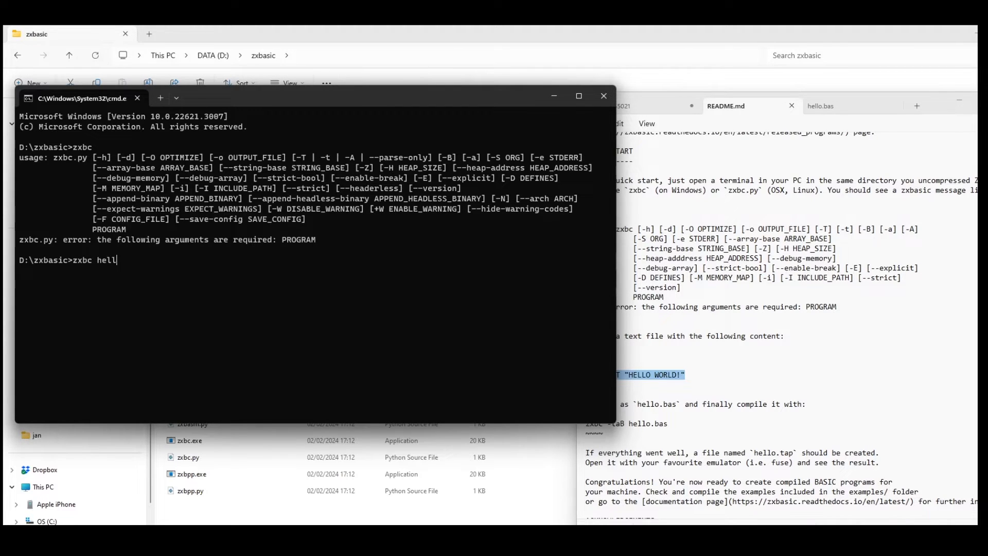
key("enter")
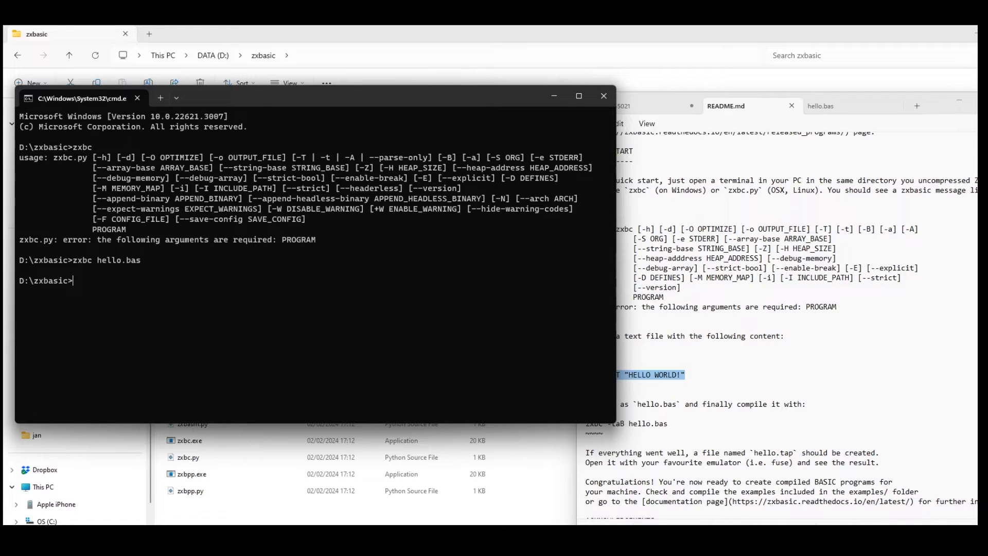
type("dir")
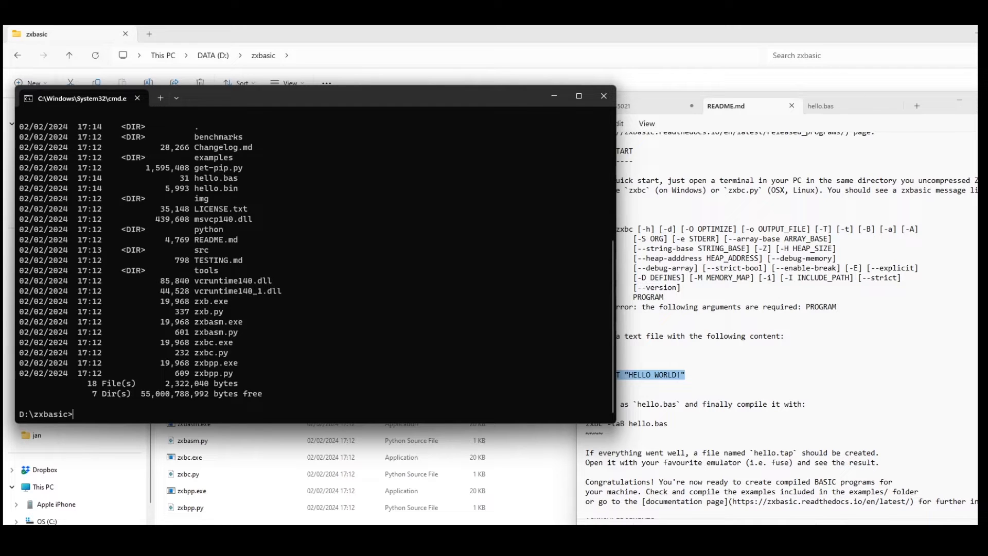
mouse_move(239, 242)
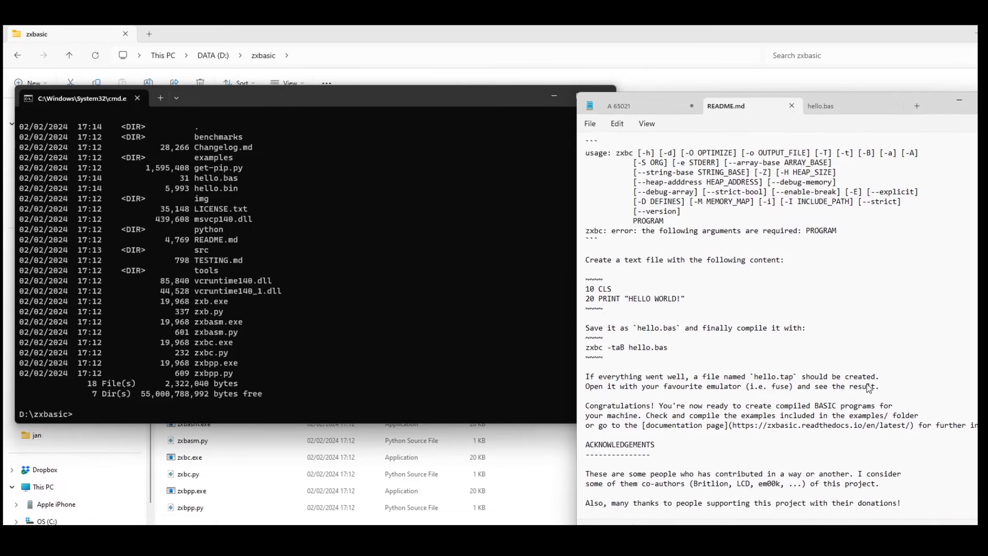
scroll("down", 3)
type("zxbc hello.bas")
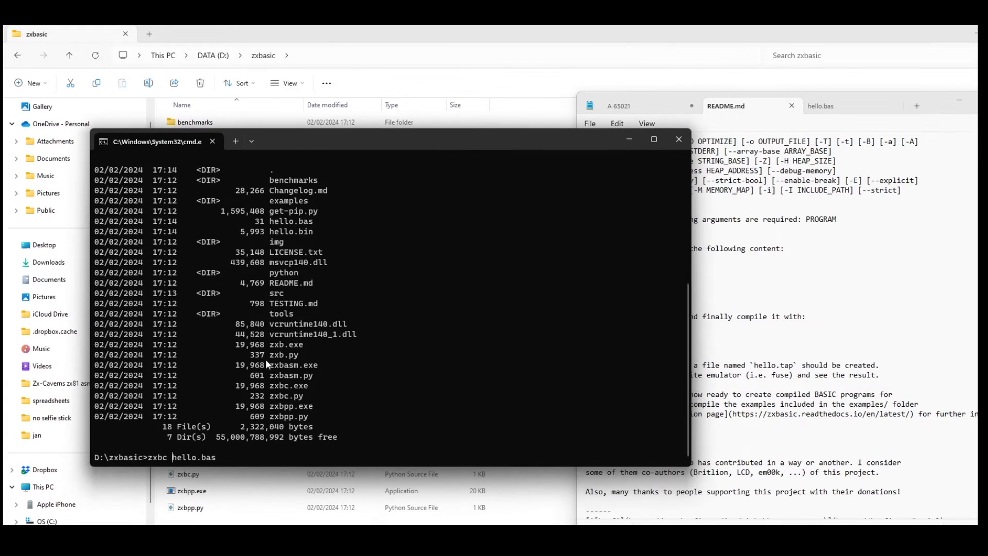
Compile hello.bas with zxbc -taB and list the folder to confirm hello.tap exists.
type("-taB")
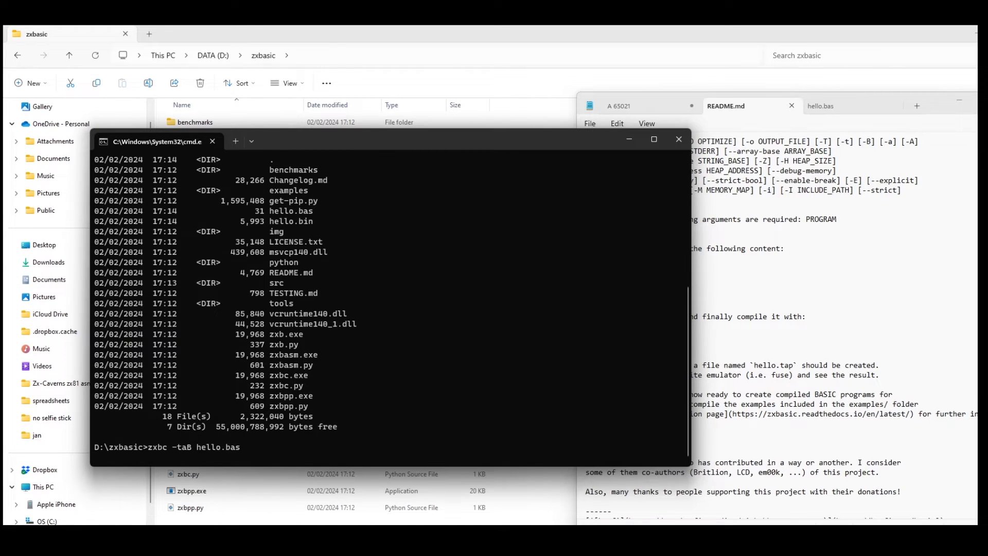
type("dir")
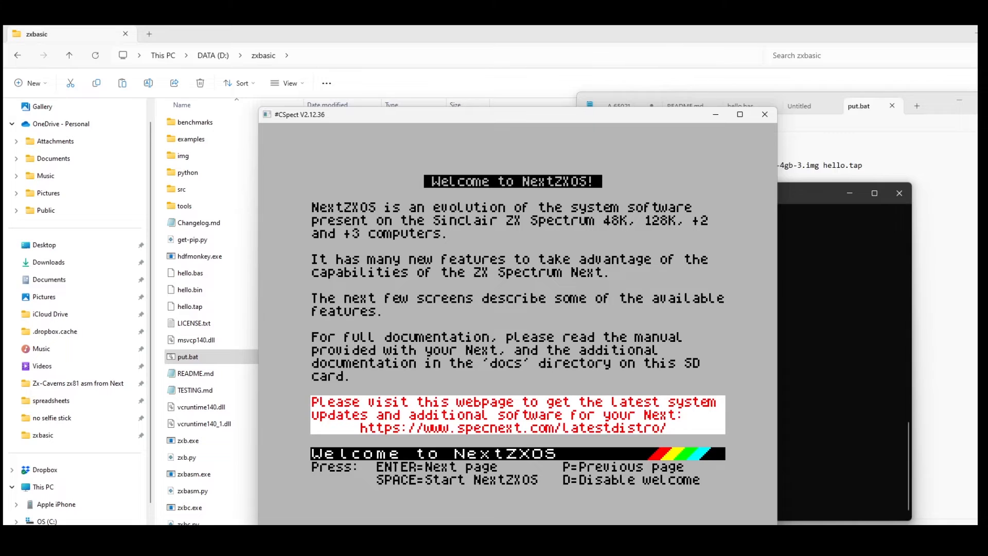
Press Space in CSpect to dismiss the NextZXOS welcome screen.
key("space")
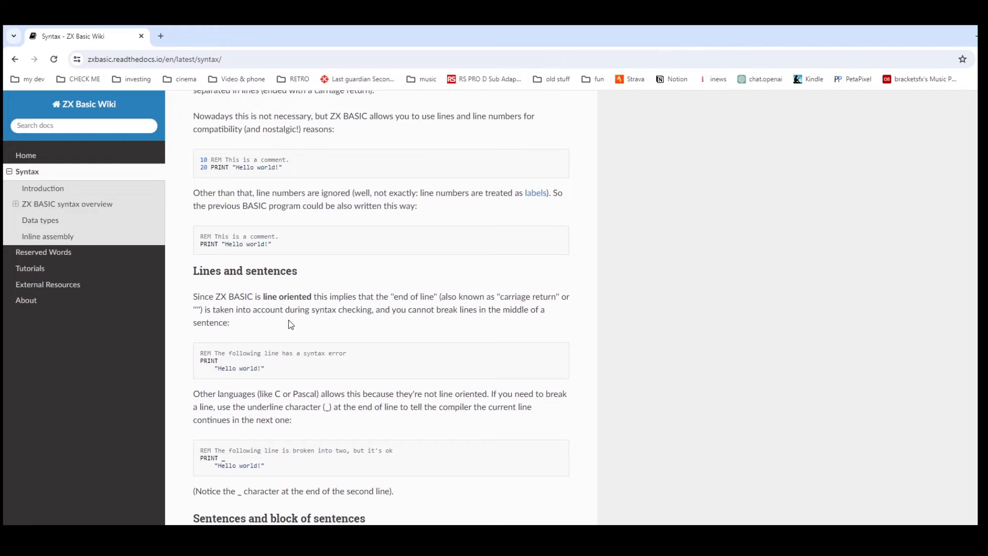
Browse the wiki's Reserved Words and Tutorials pages, scrolling External Resources down to Engines.
scroll("down", 3)
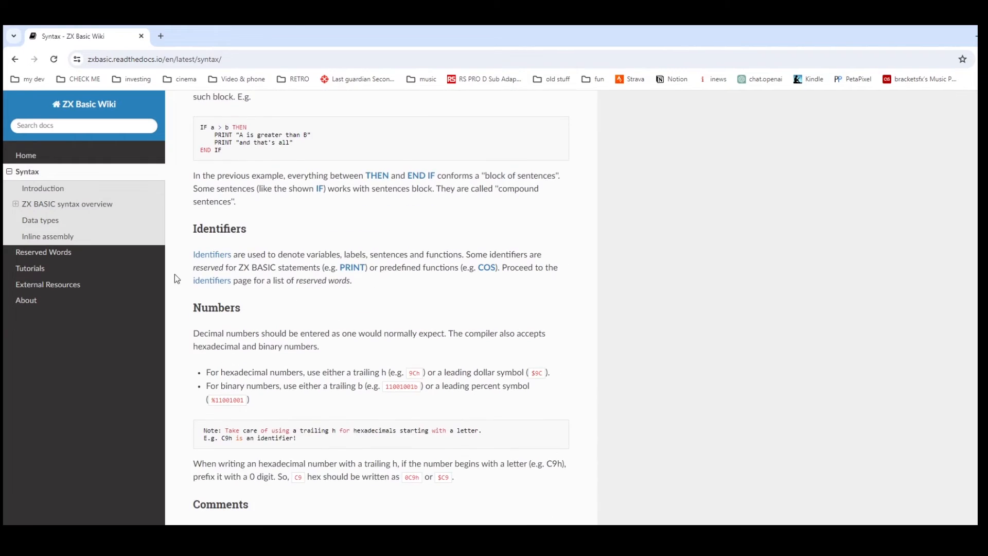
left_click(43, 252)
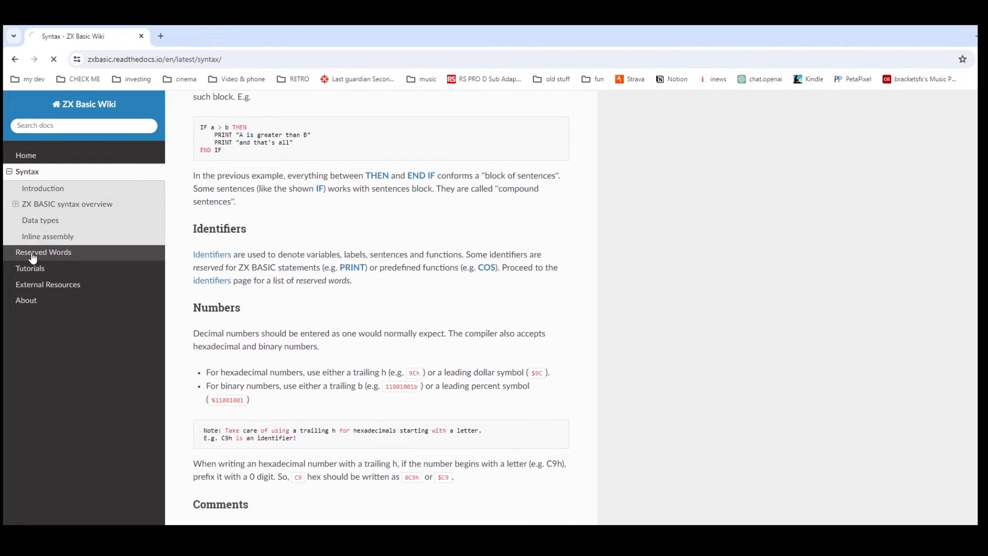
left_click(43, 252)
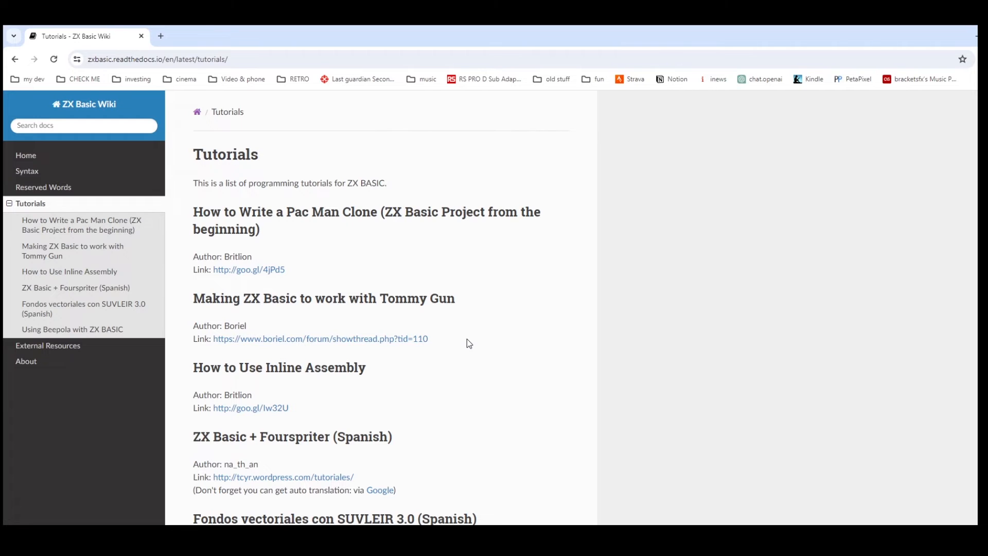
scroll("down", 3)
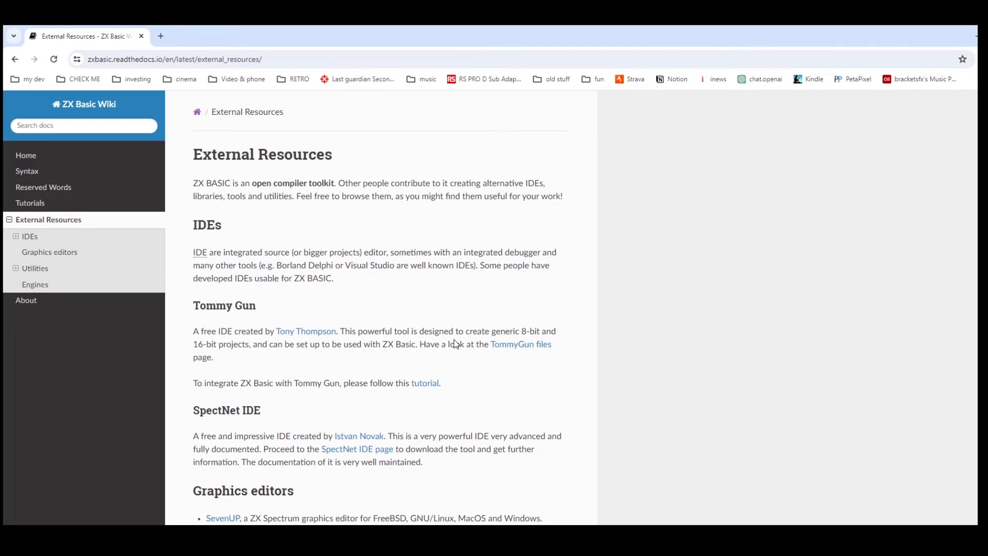
scroll("down", 3)
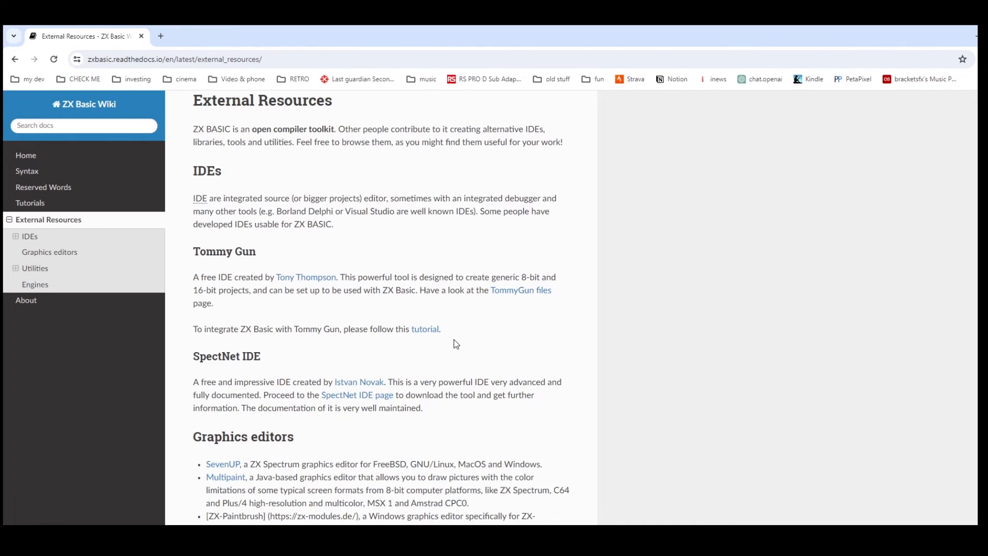
scroll("down", 3)
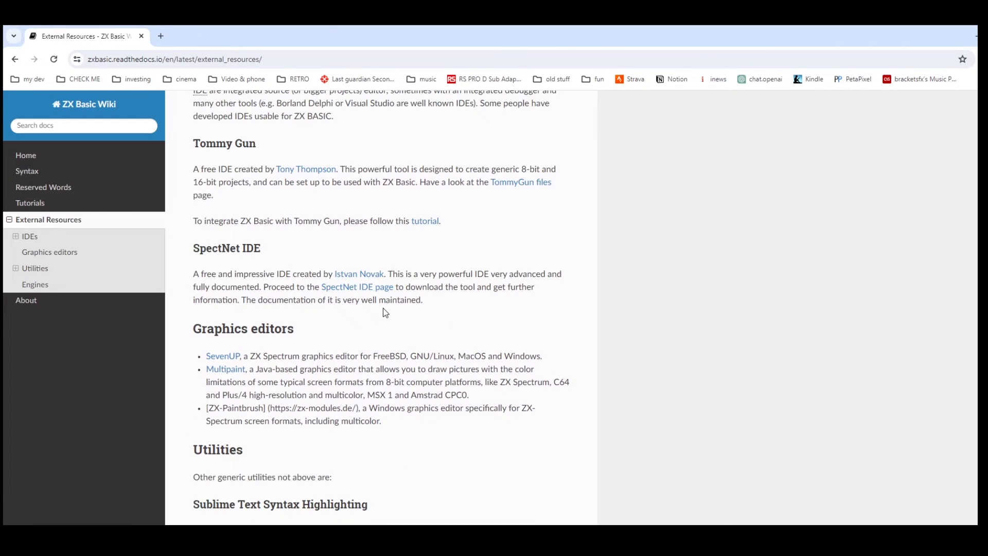
scroll("down", 3)
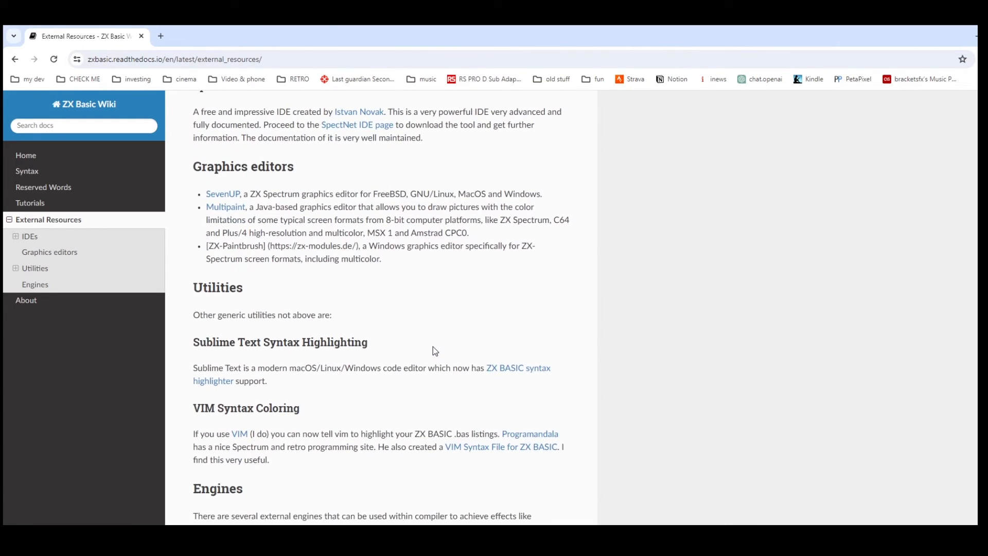
scroll("down", 3)
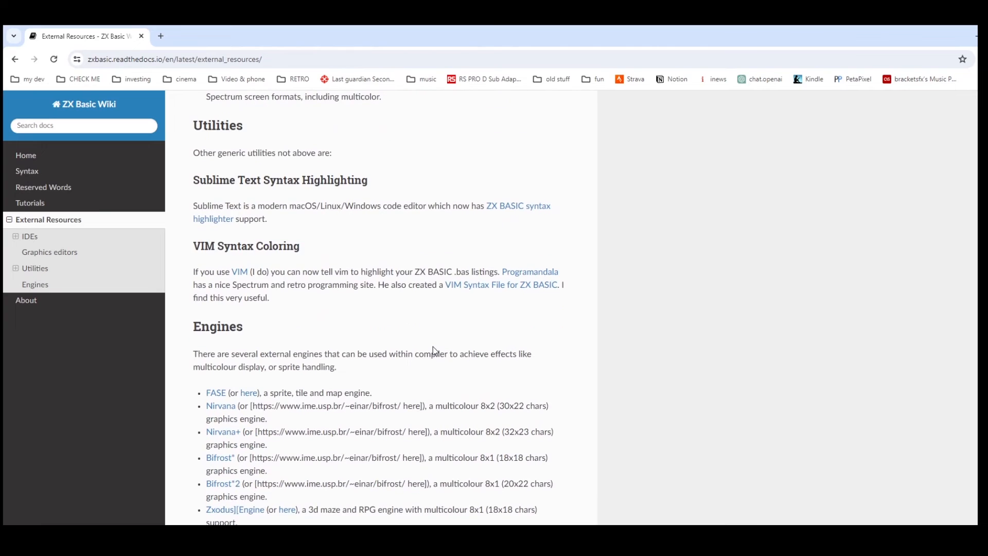
scroll("down", 3)
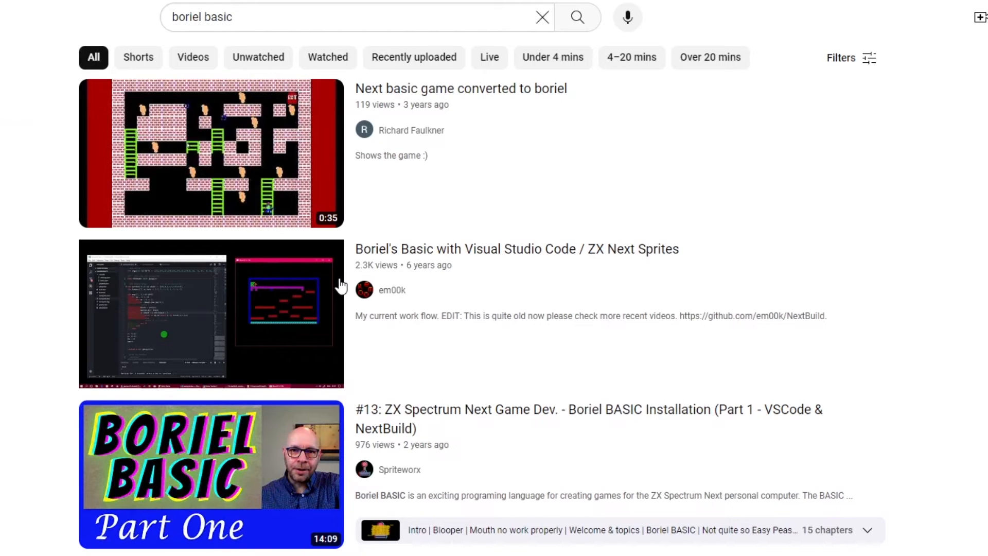
mouse_move(447, 321)
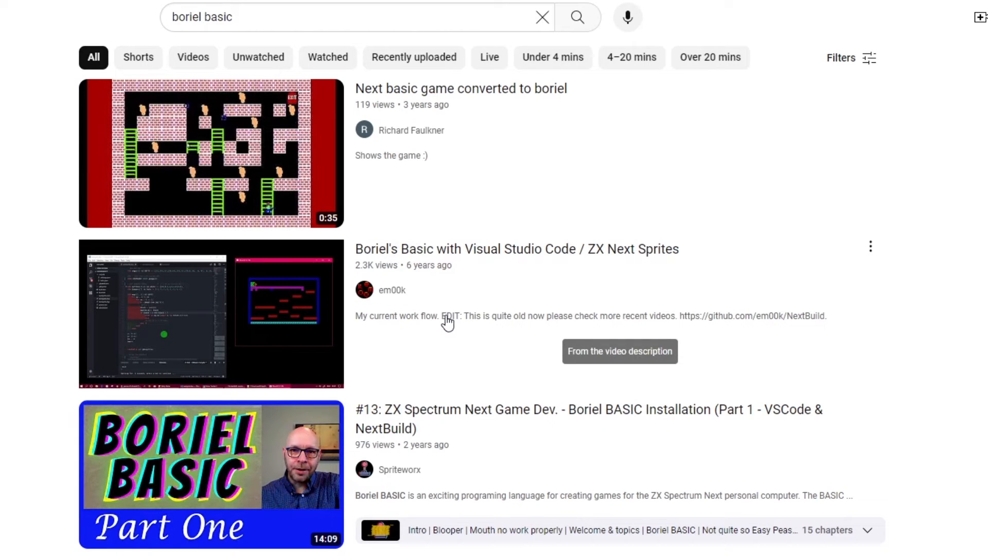
Scroll through the YouTube results for boriel basic videos.
scroll("down", 3)
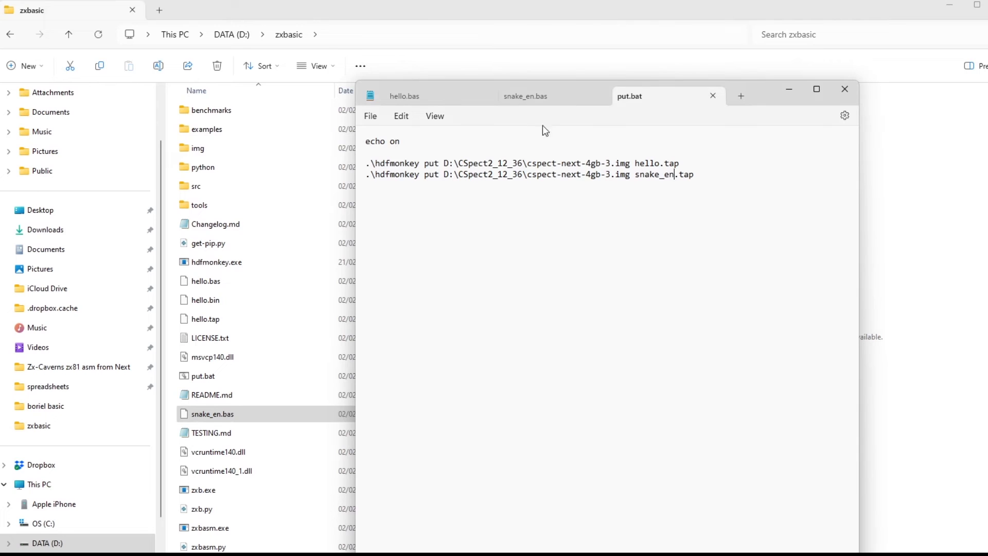
Switch to the snake_en.bas tab in Notepad and scroll through its source.
left_click(525, 95)
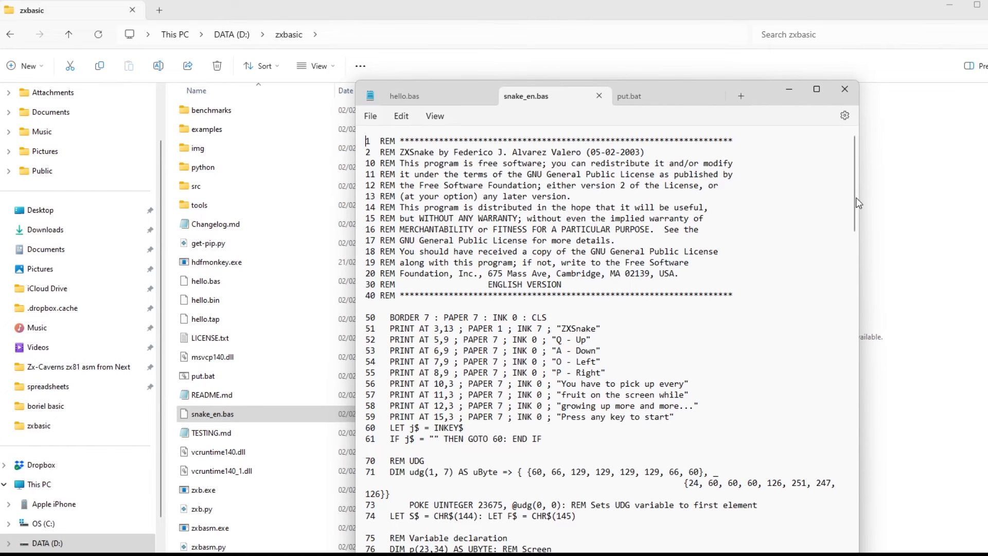
scroll("down", 3)
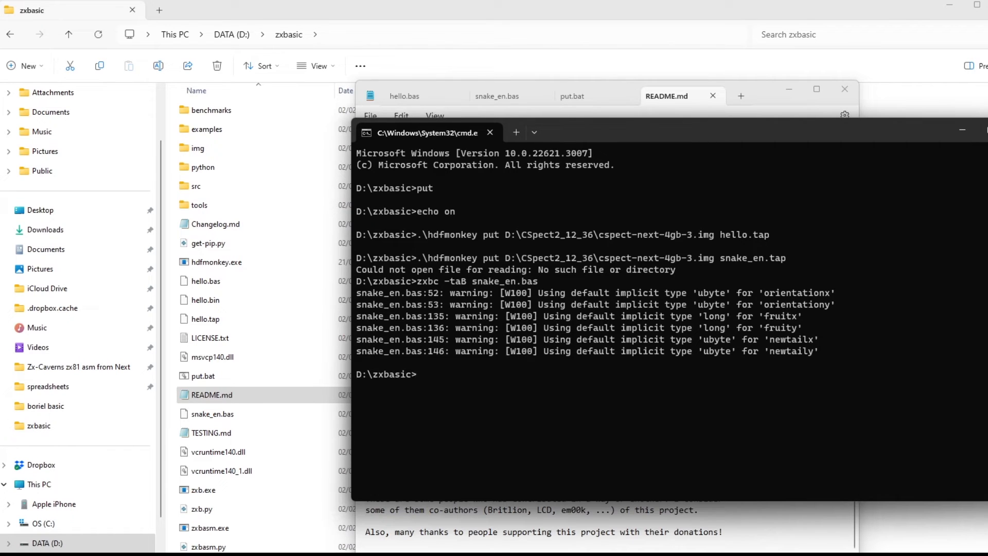
List the folder to confirm snake_en.tap, then launch CSpect and start ZXSnake.
type("dir")
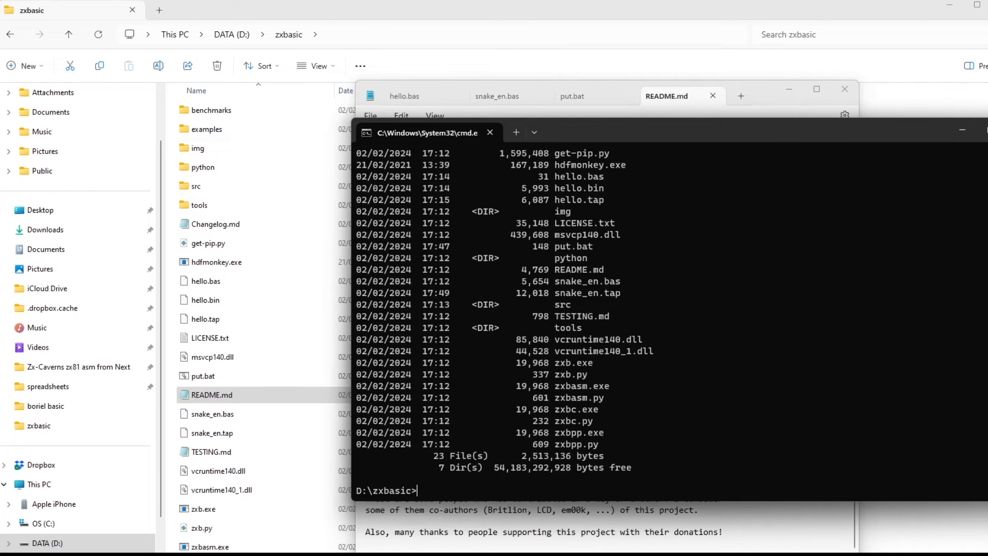
double_click(585, 293)
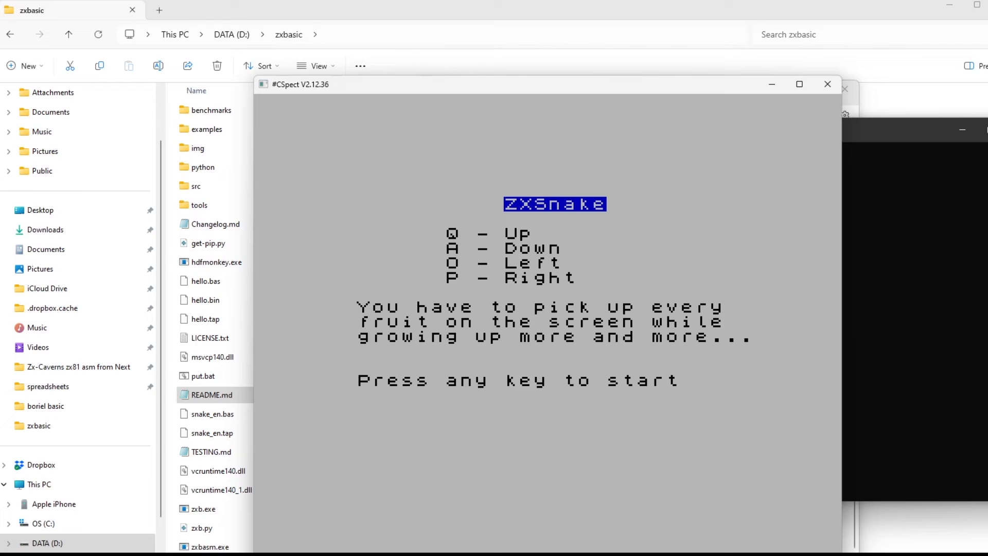
key("space")
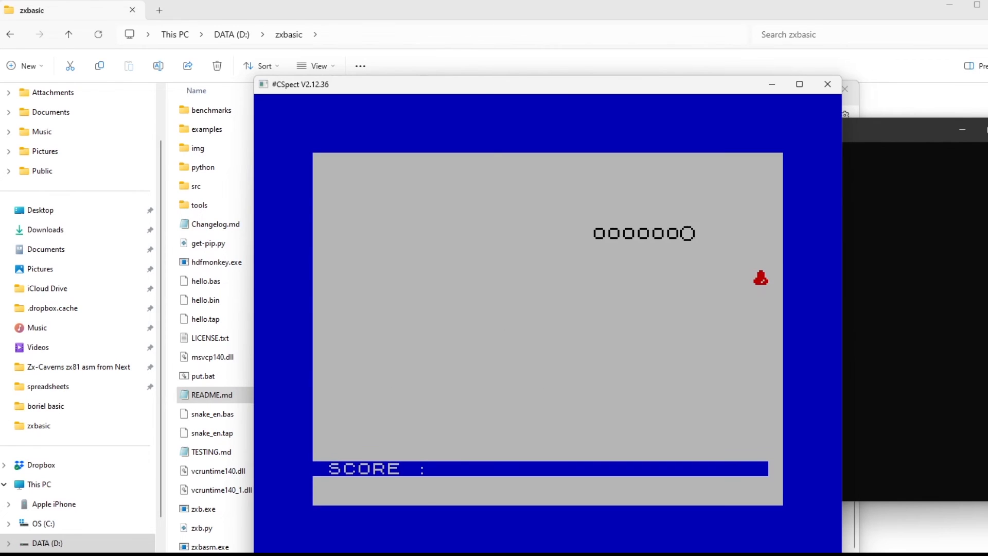